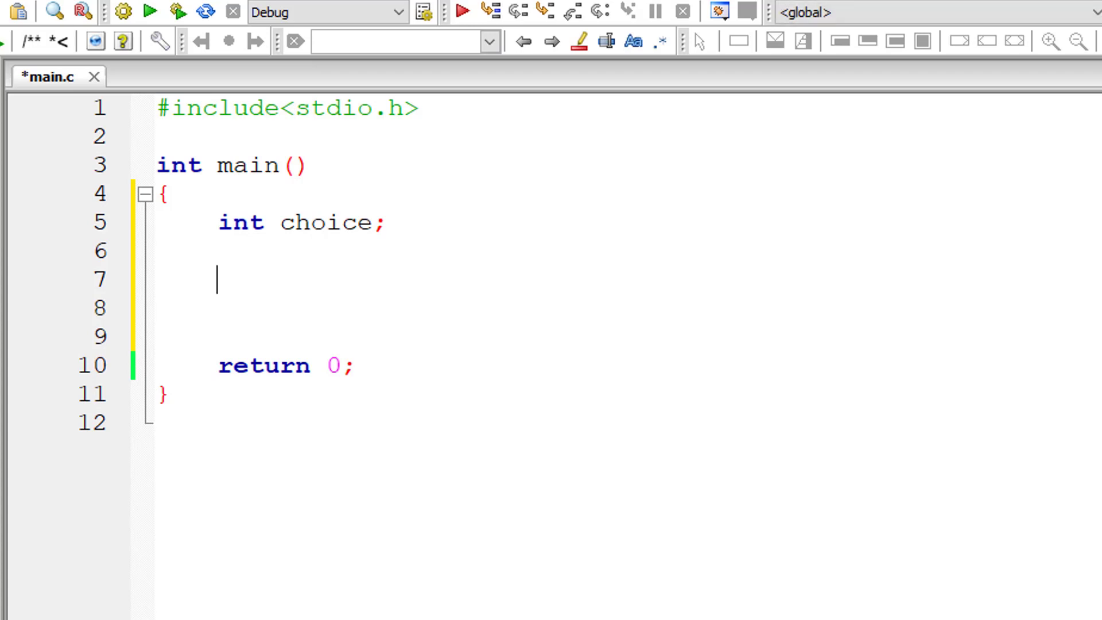
Add printf("Enter your choice\n"); and scanf("%d", &choice); below the choice declaration
type("printf(")
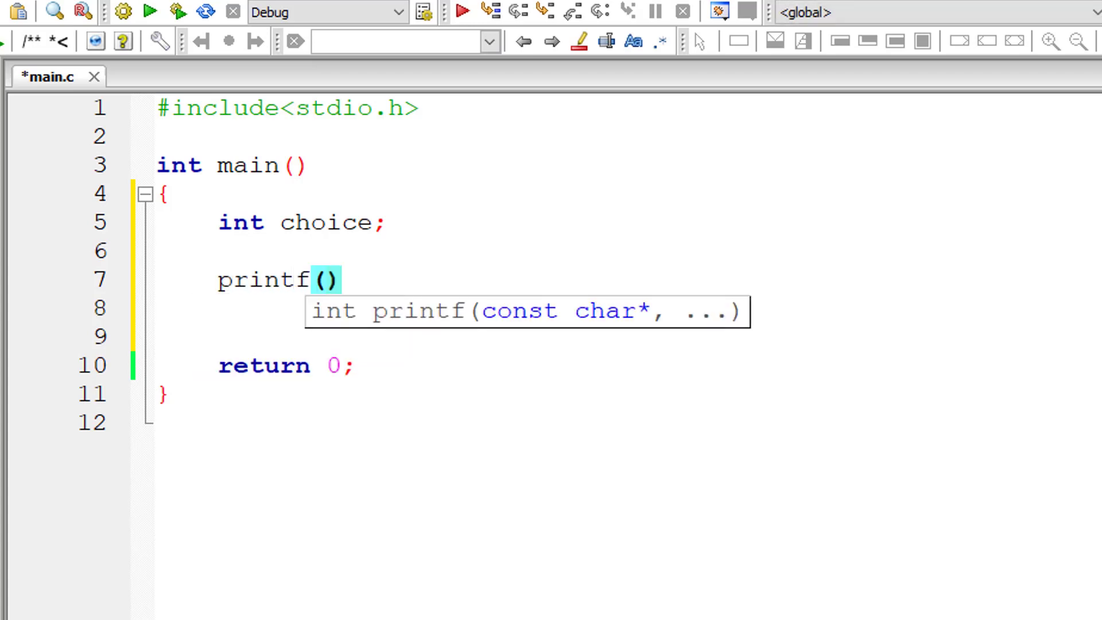
type("\"Enter yo")
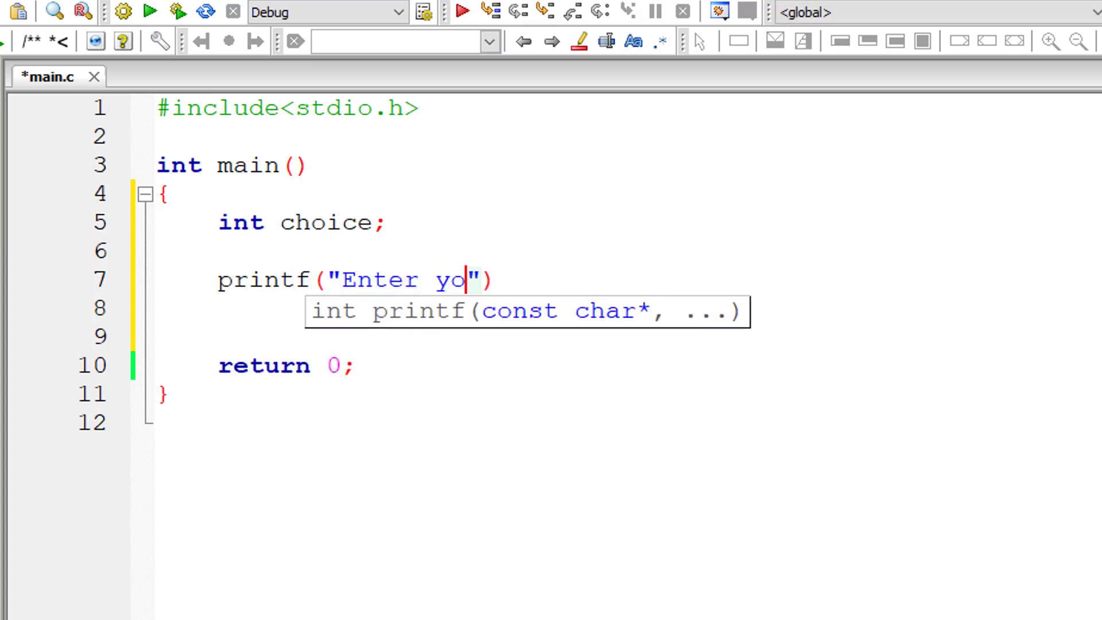
type("ur choice")
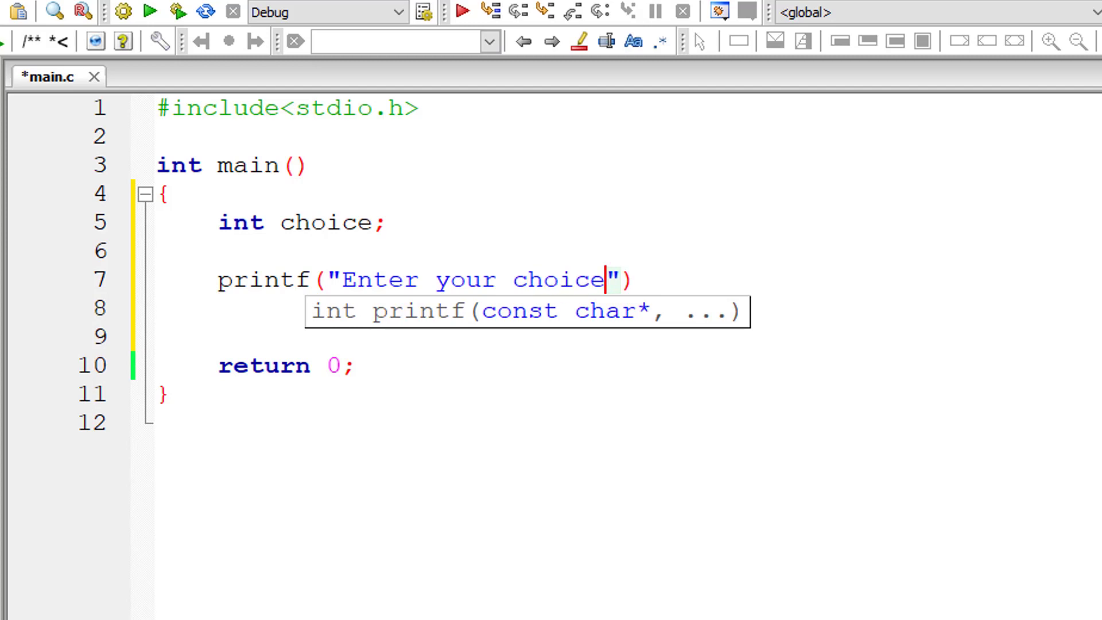
type("\\n\");")
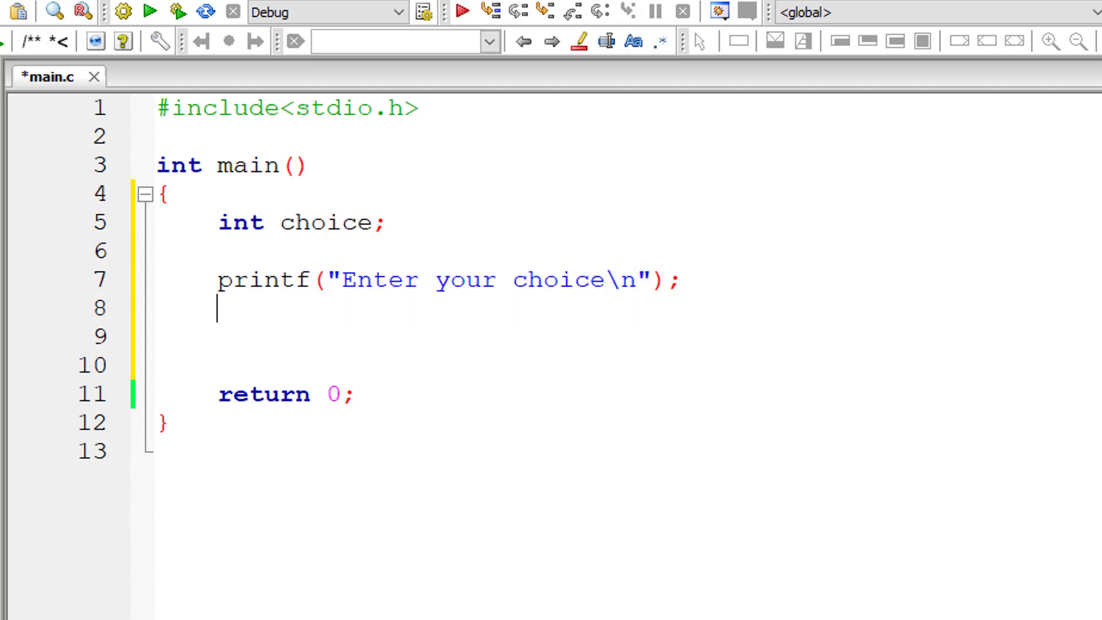
type("scanf(")
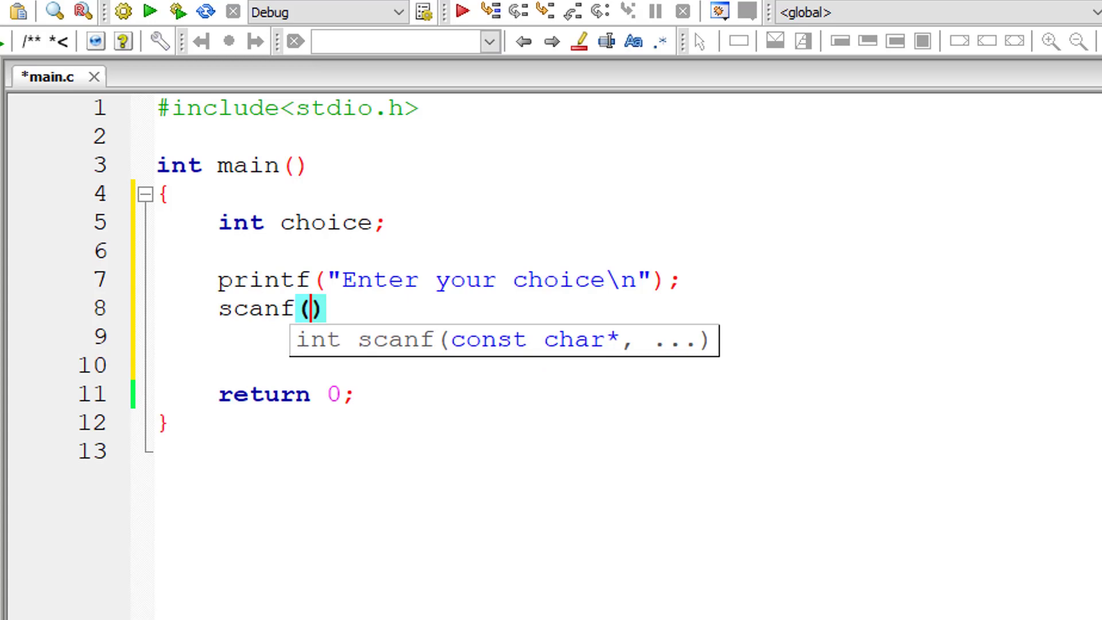
type("\"%d\"")
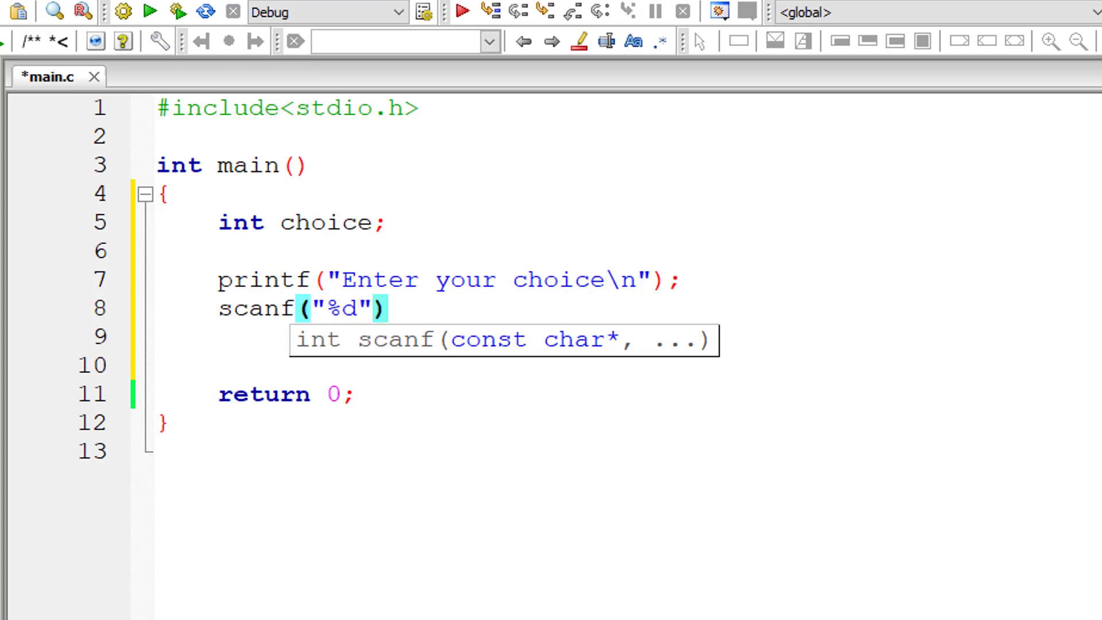
type(", &choice")
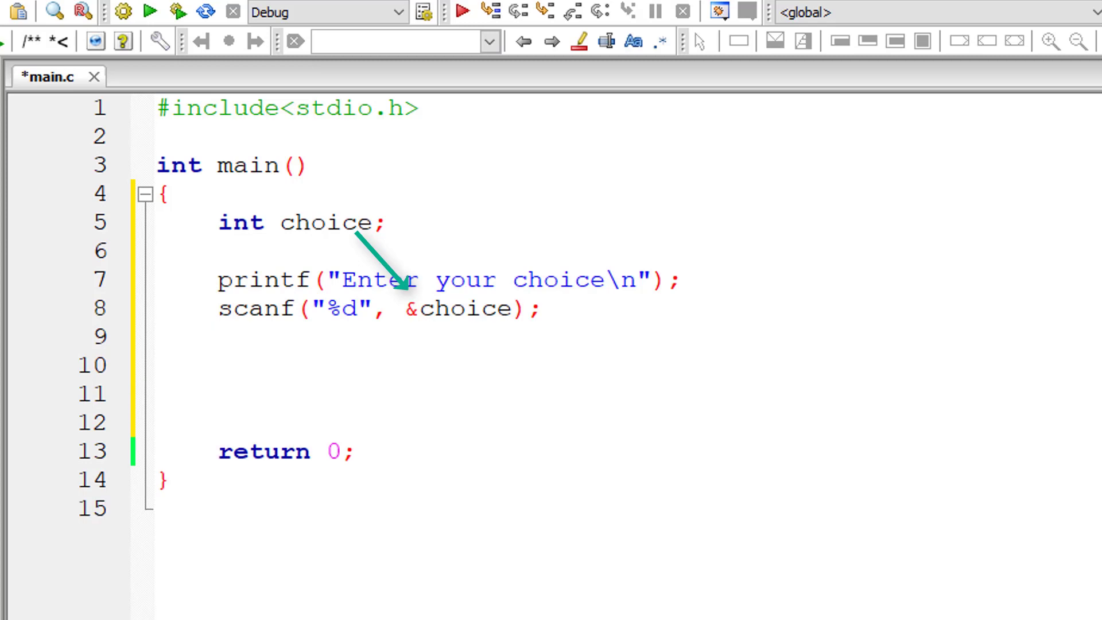
Add switch(choice) with case 1 printing "This is our first choice"
type("switch")
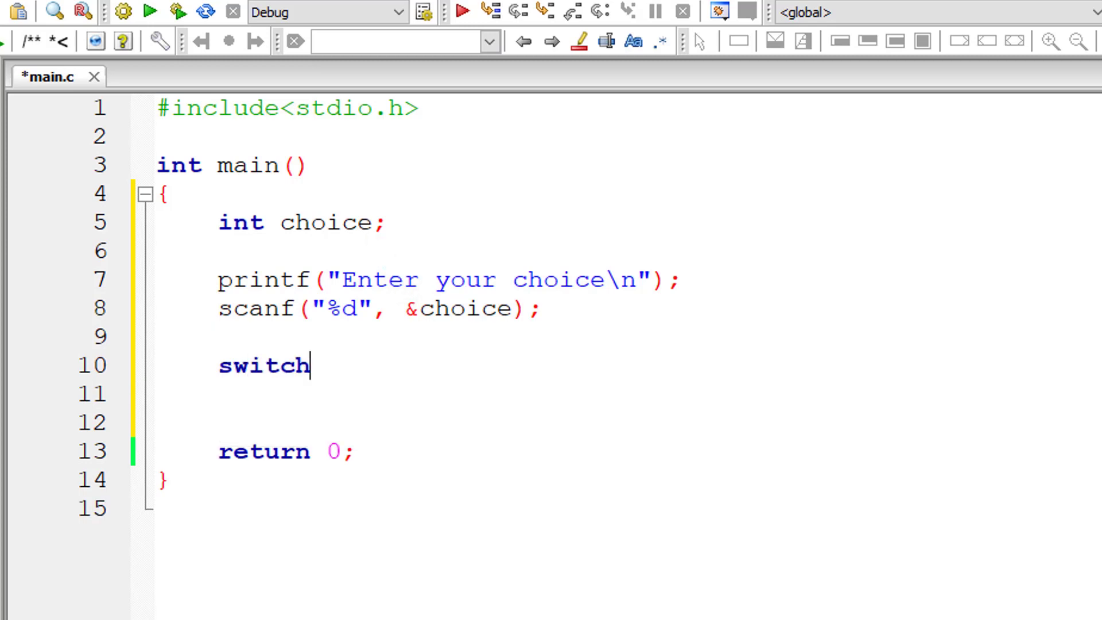
type("(choice)")
left_click(624, 394)
type("{")
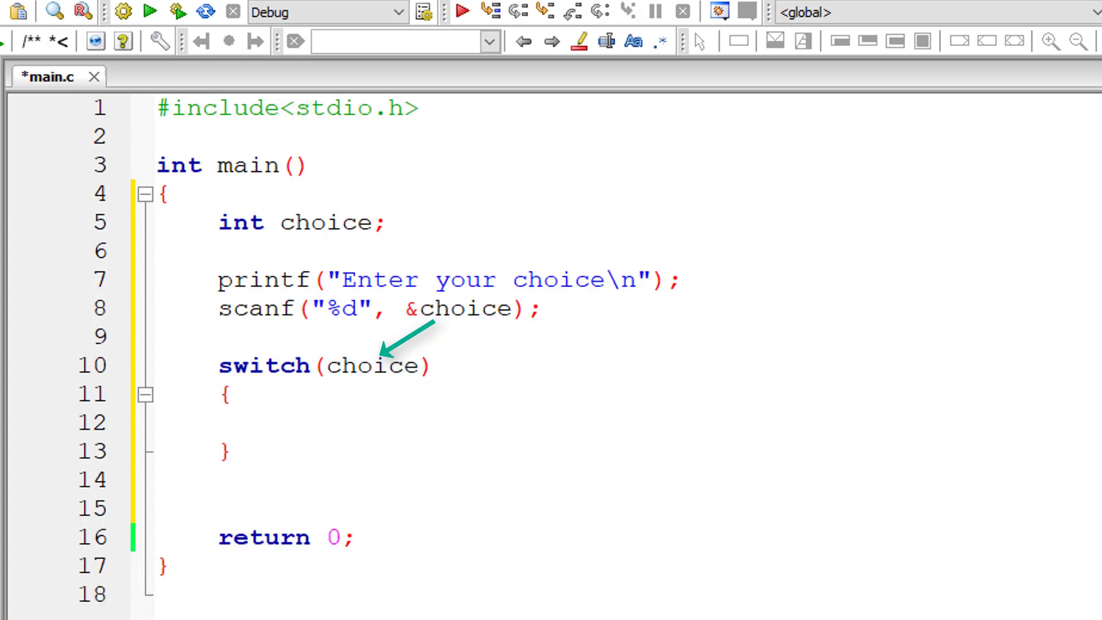
type("case 1")
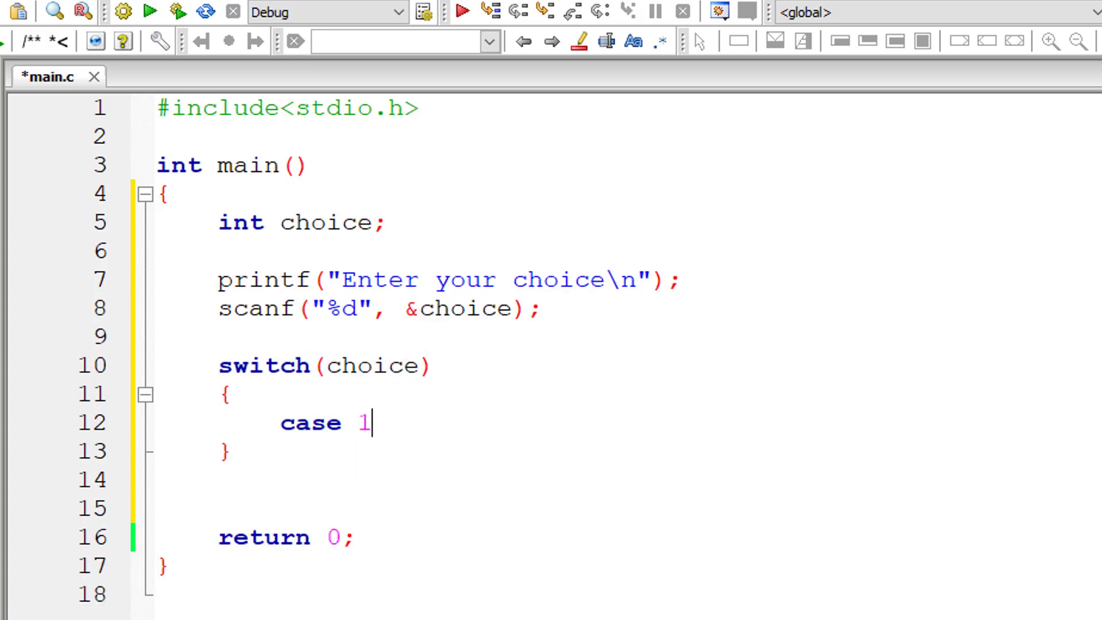
type(": printf(\"This is ou")
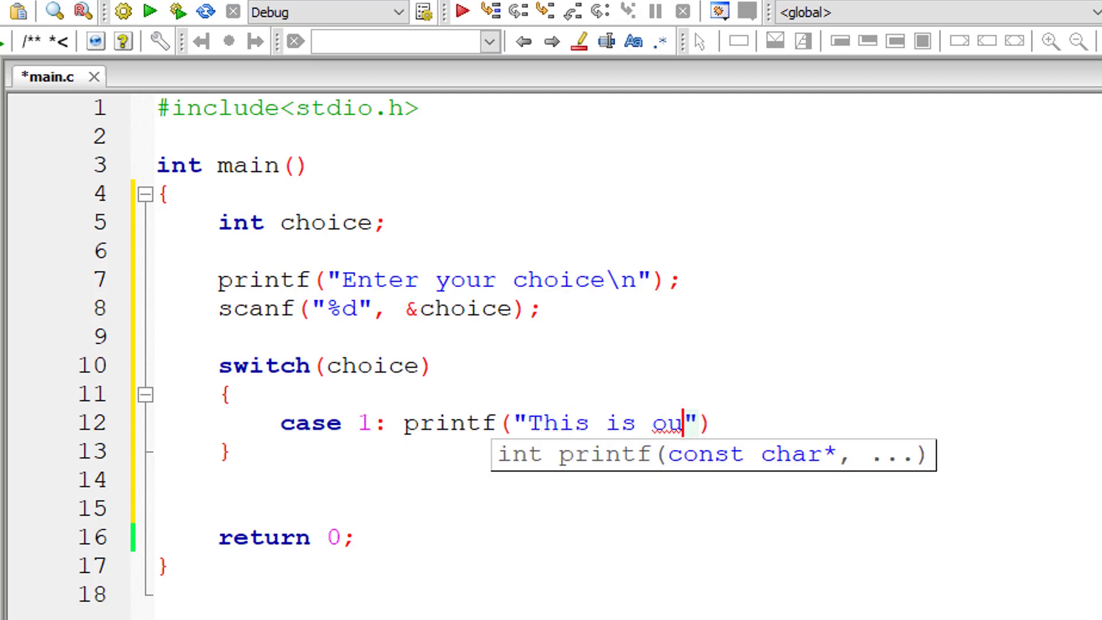
type("r first c")
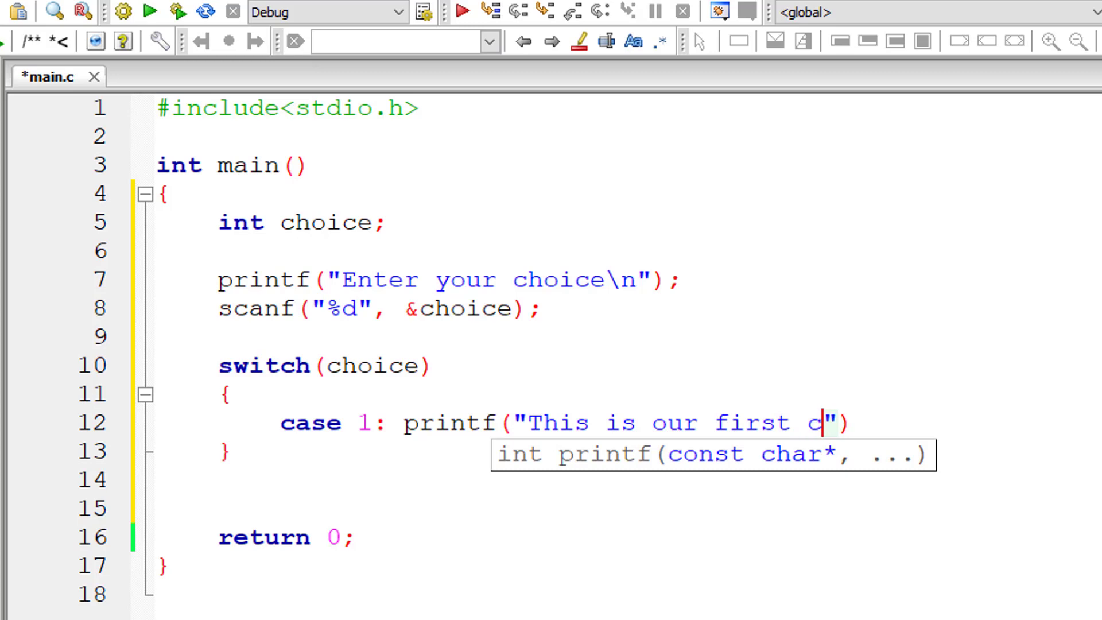
type("hoice\\")
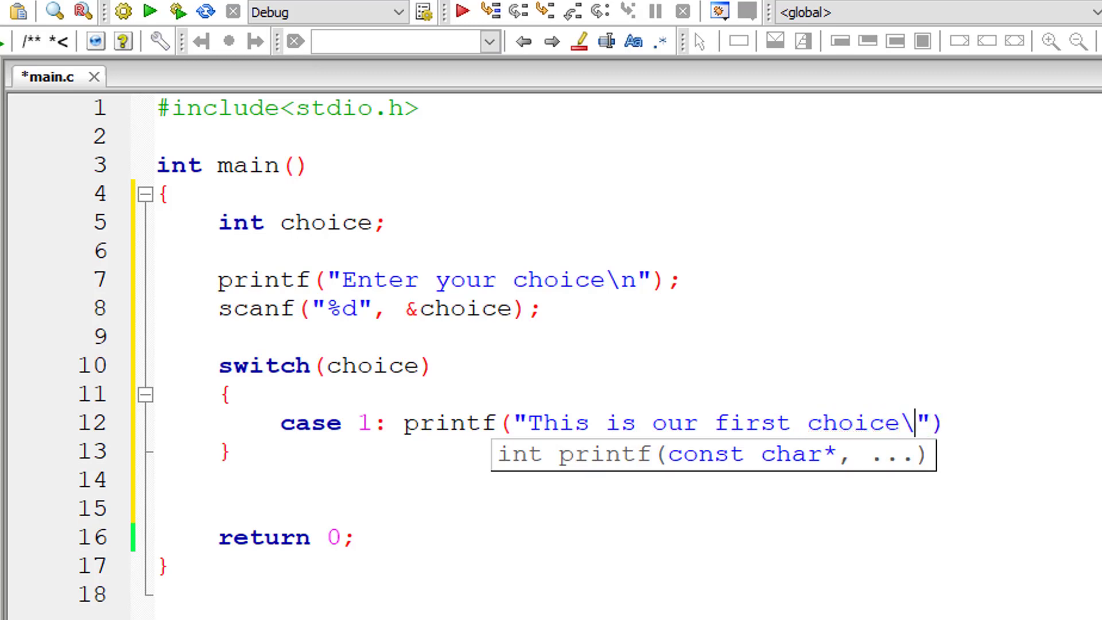
type("n\");")
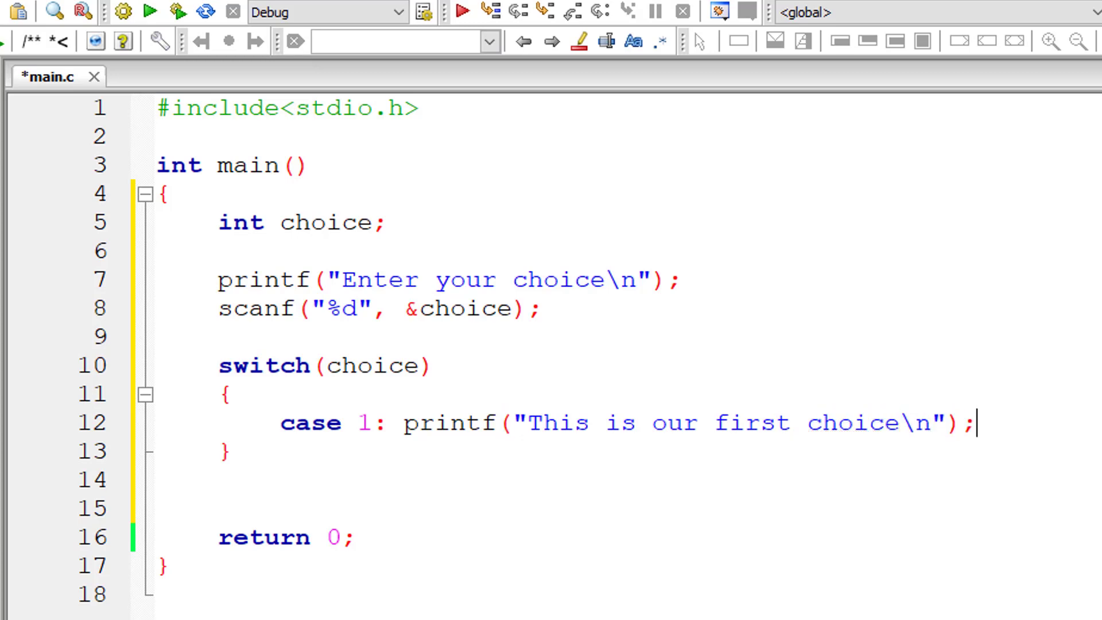
Duplicate the case 1 line into case 2 printing the second-choice message
key("Enter")
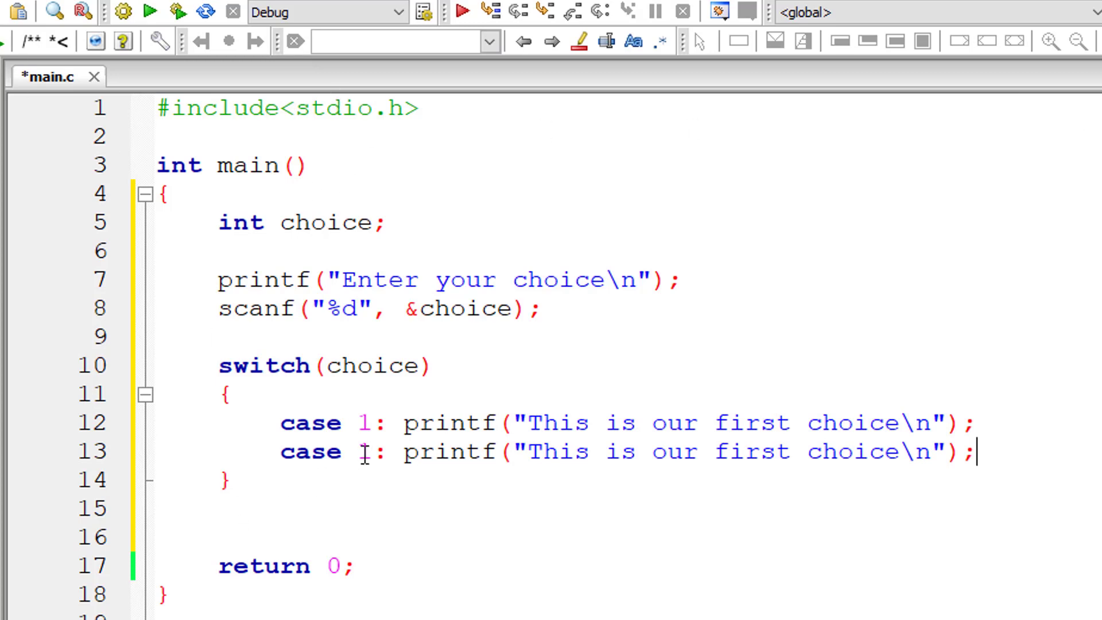
type("2")
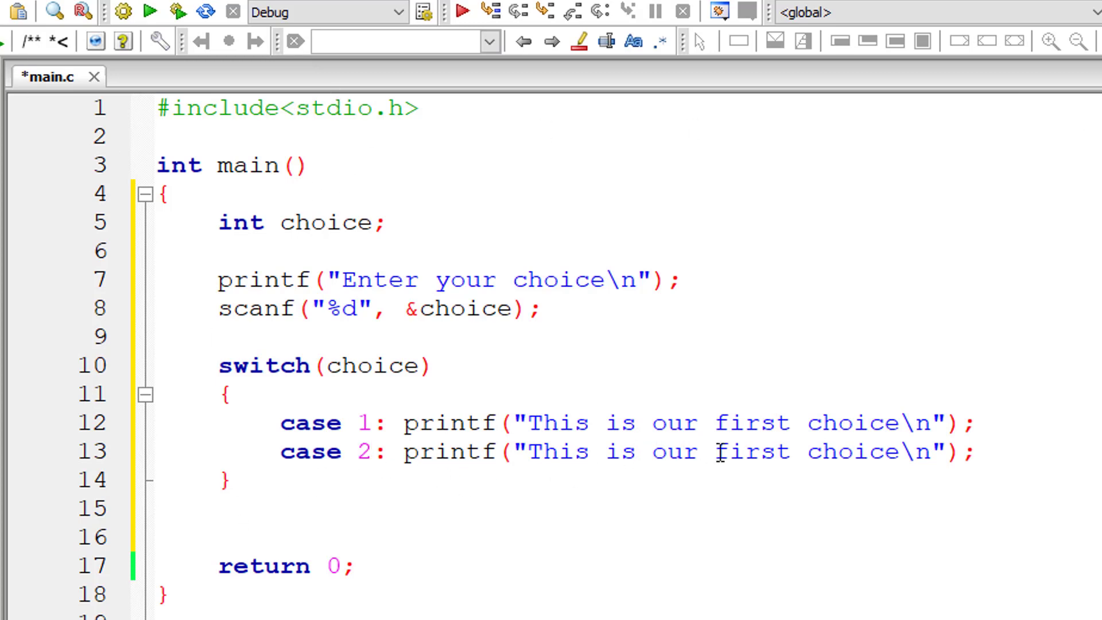
type("secon")
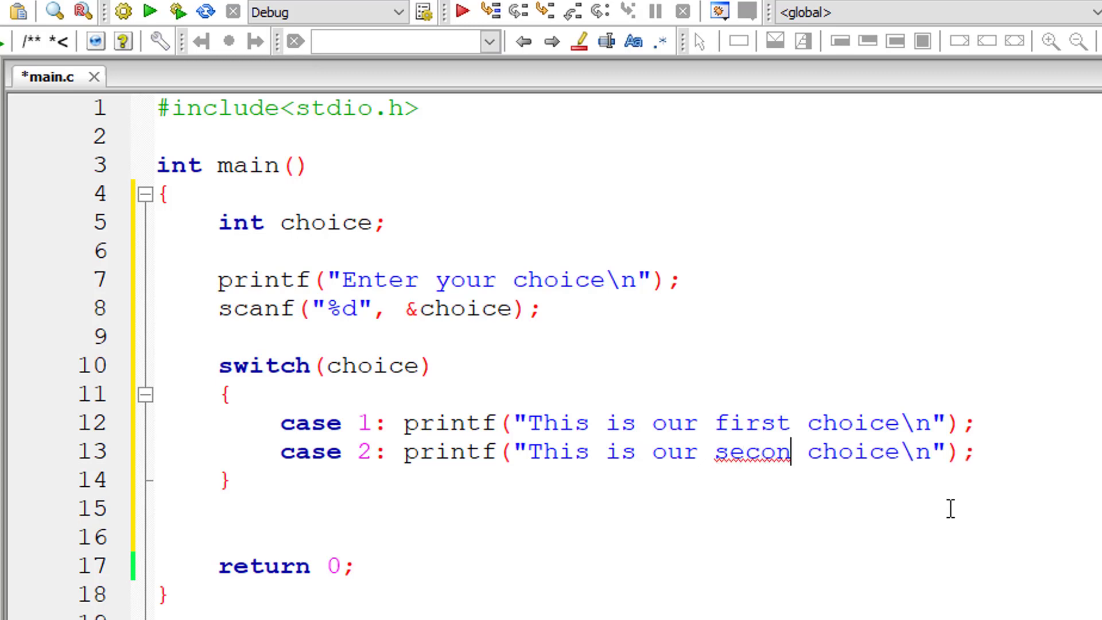
type("d")
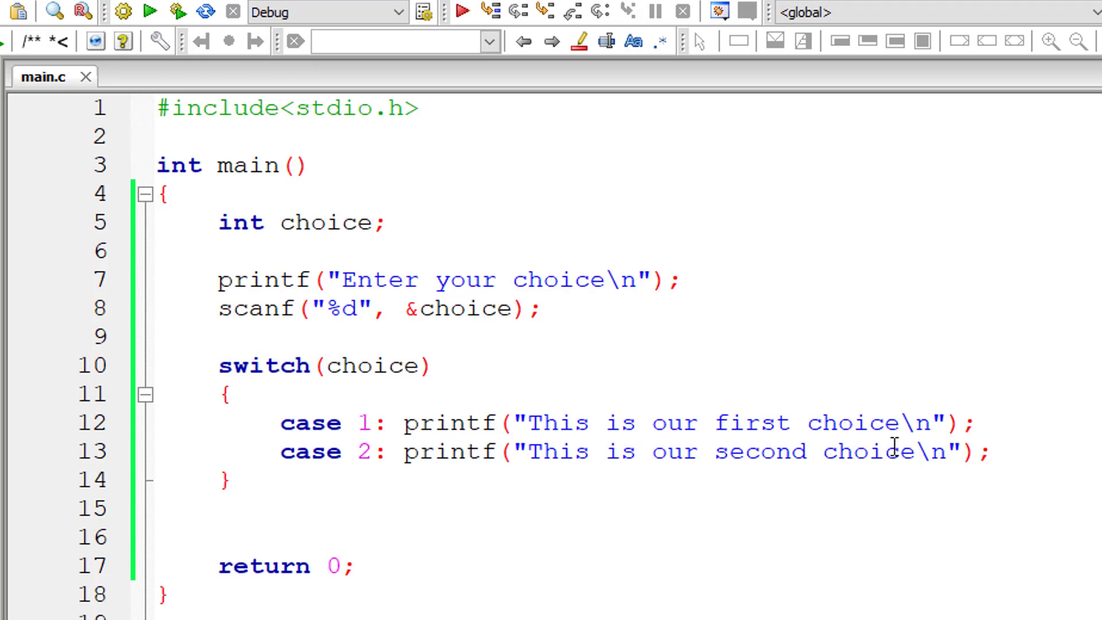
mouse_move(373, 423)
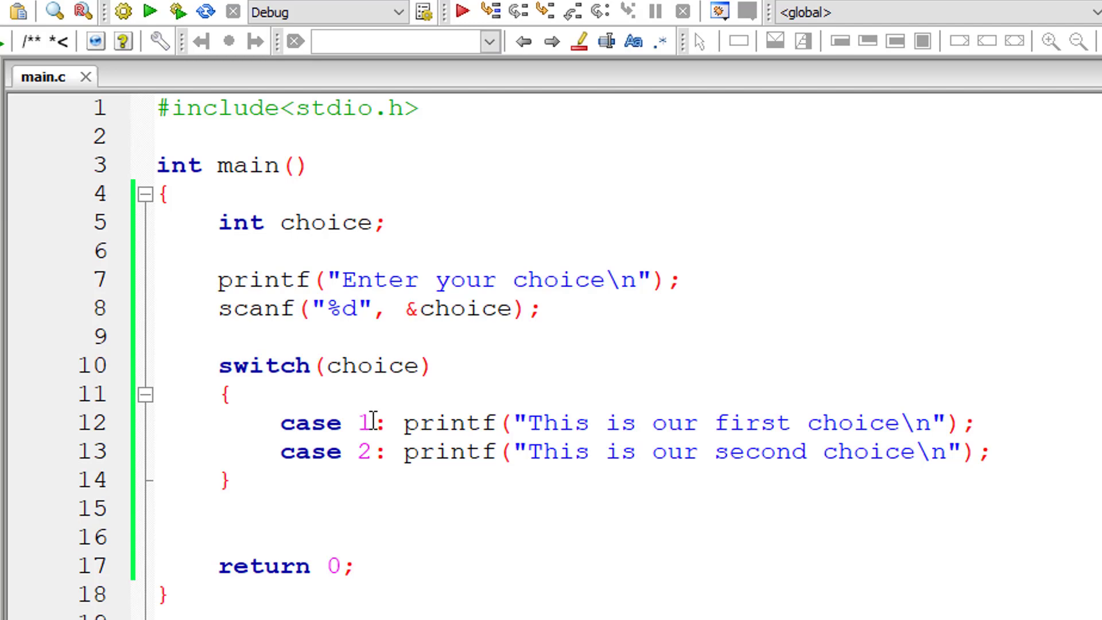
double_click(363, 422)
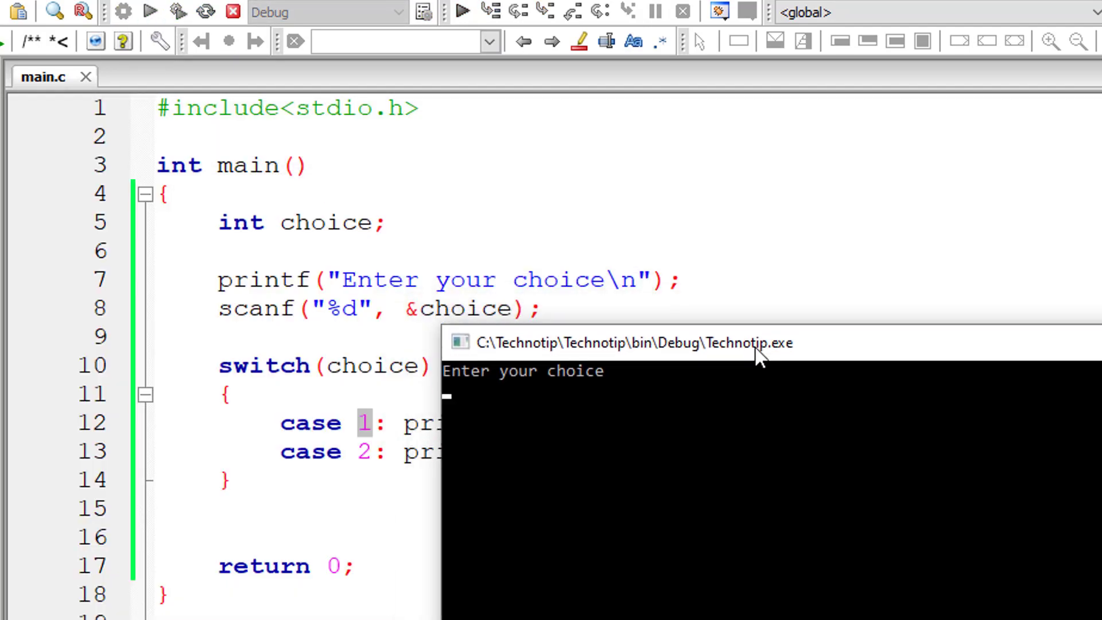
type("1")
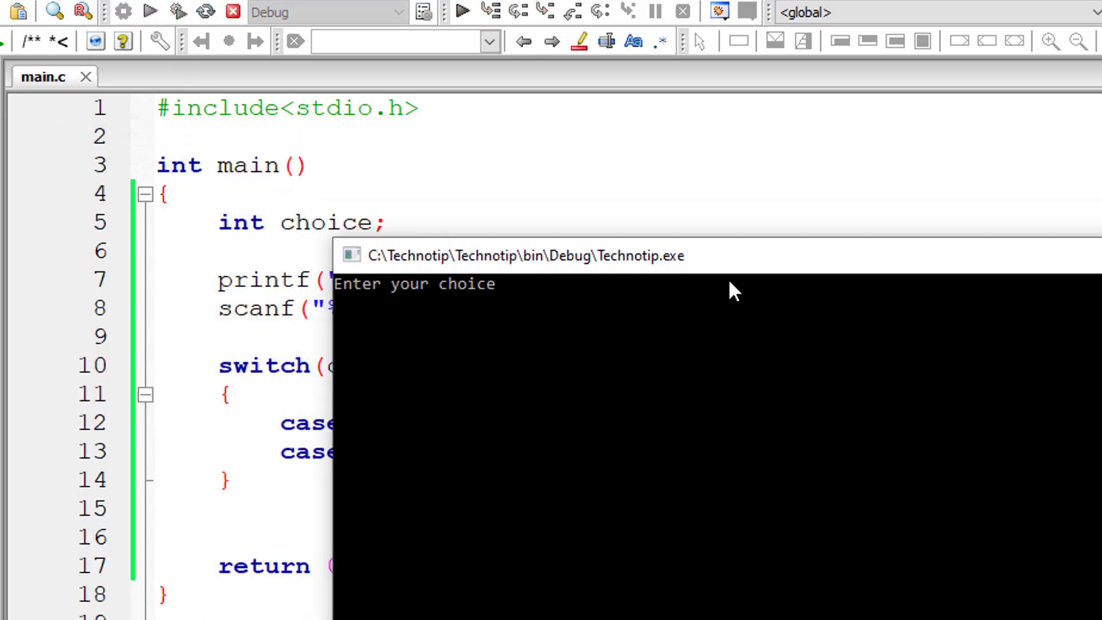
type("2")
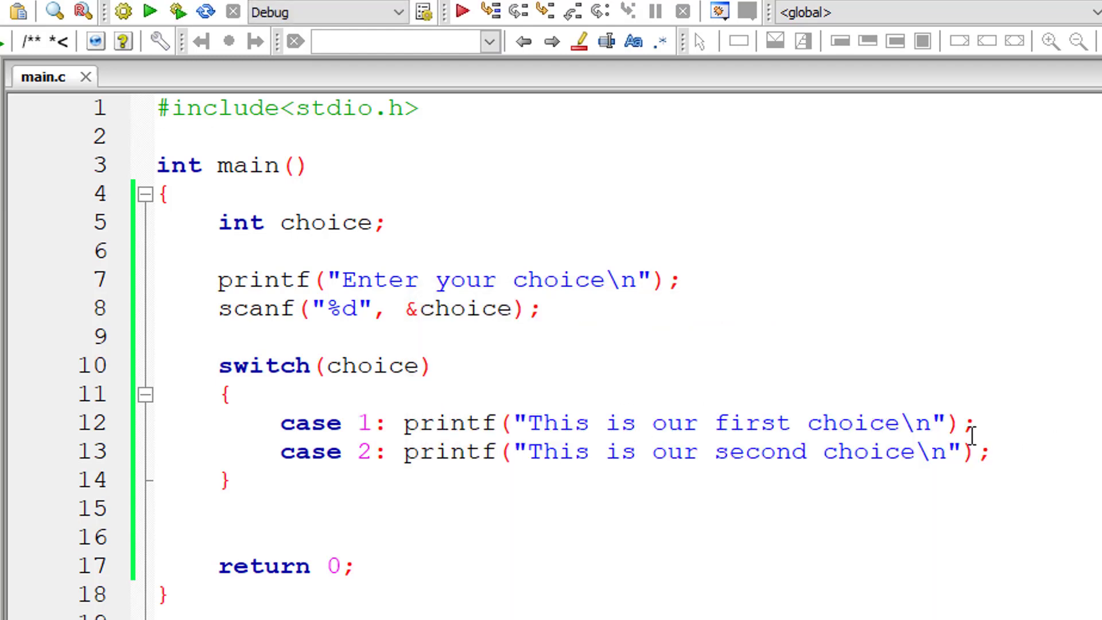
Add break; after the printf lines of case 1 and case 2
key("enter")
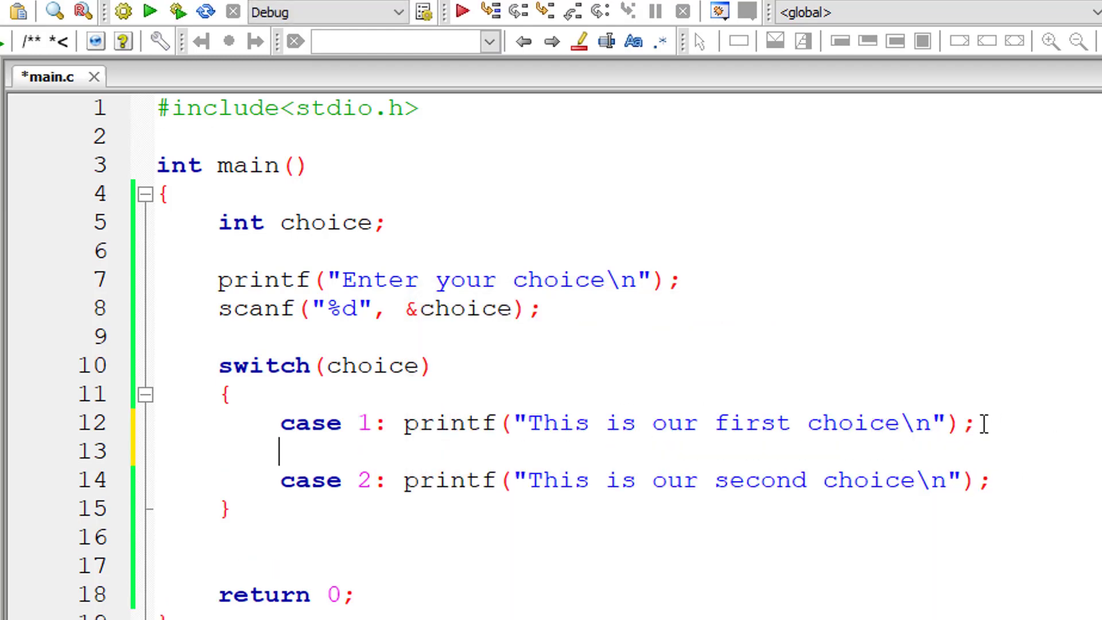
type("break;")
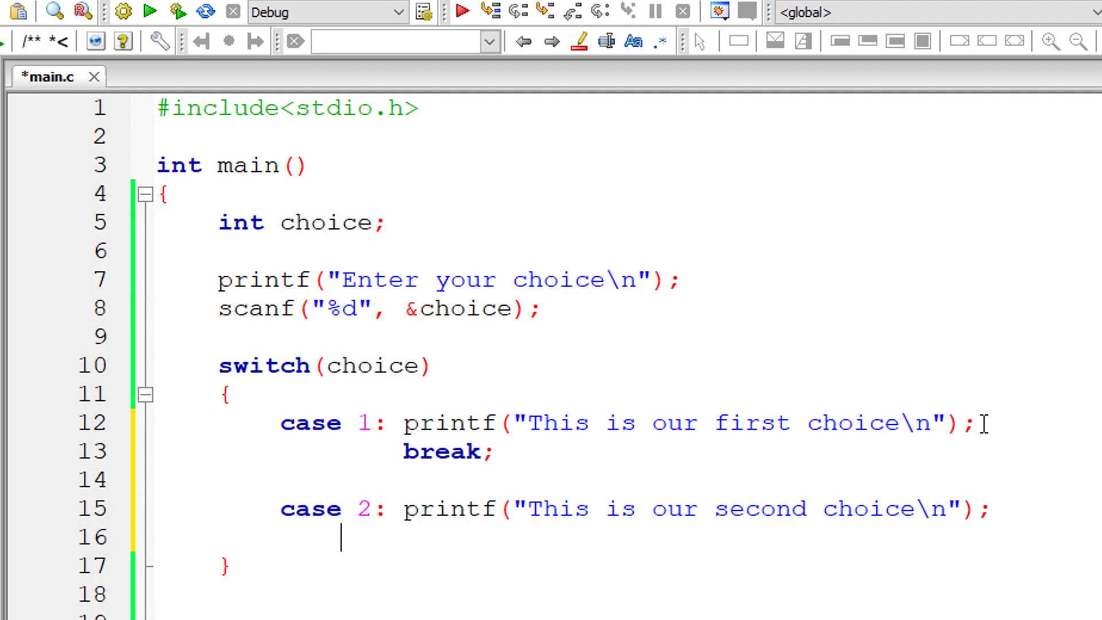
type("break")
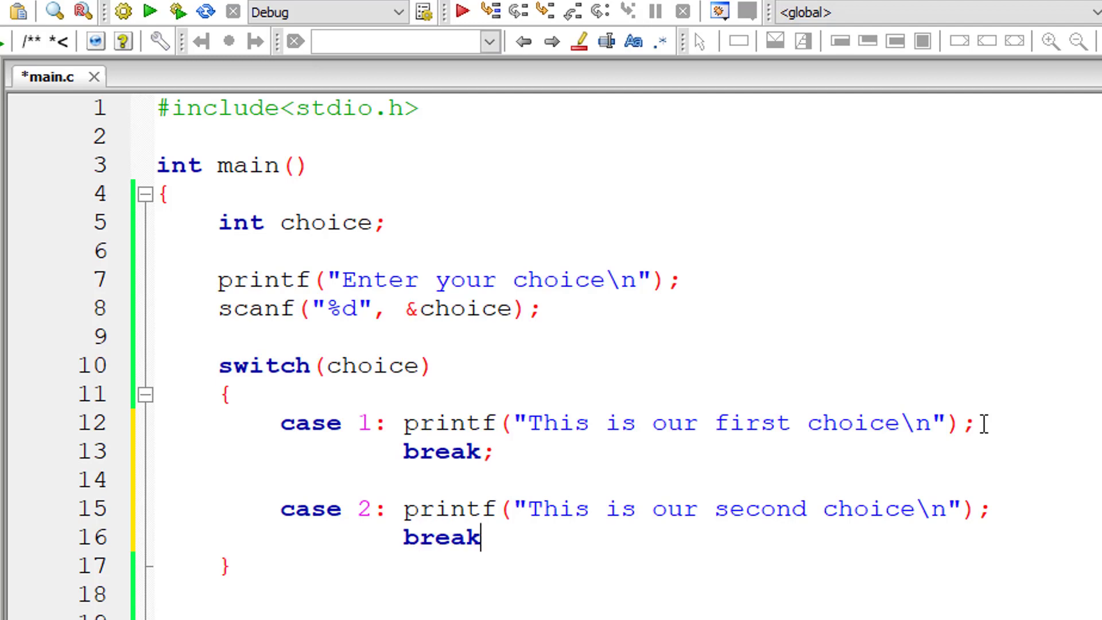
type(";")
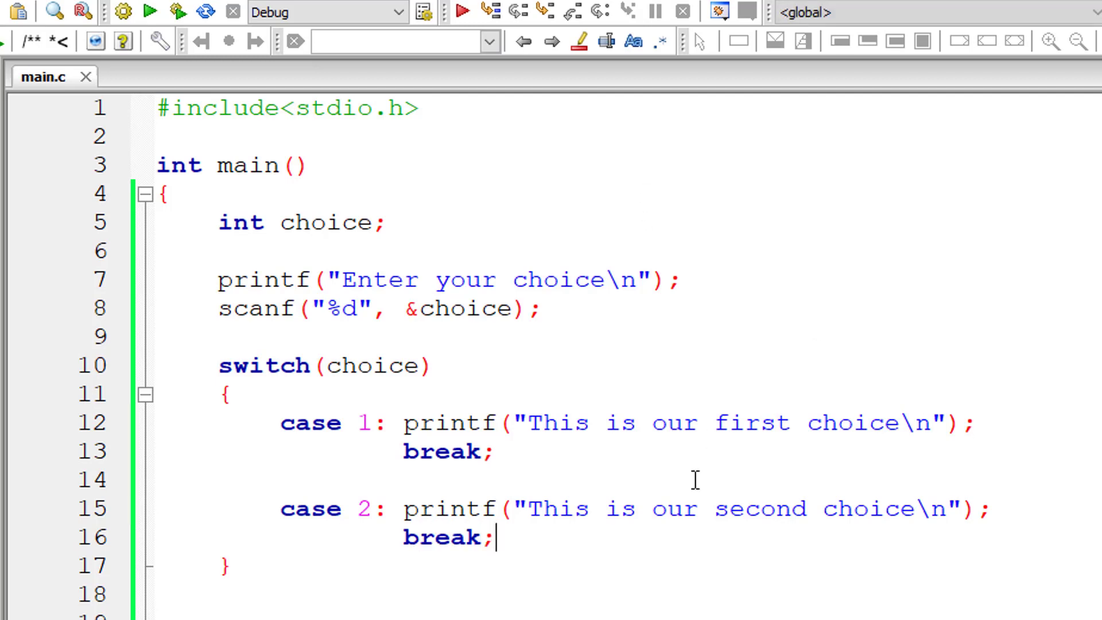
mouse_move(150, 12)
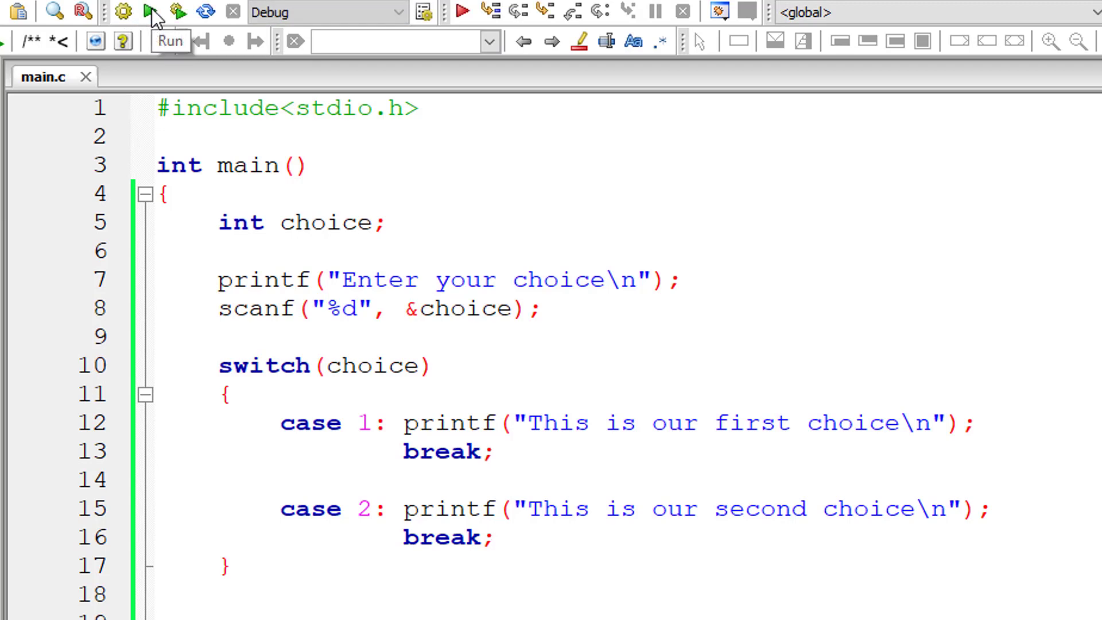
left_click(151, 13)
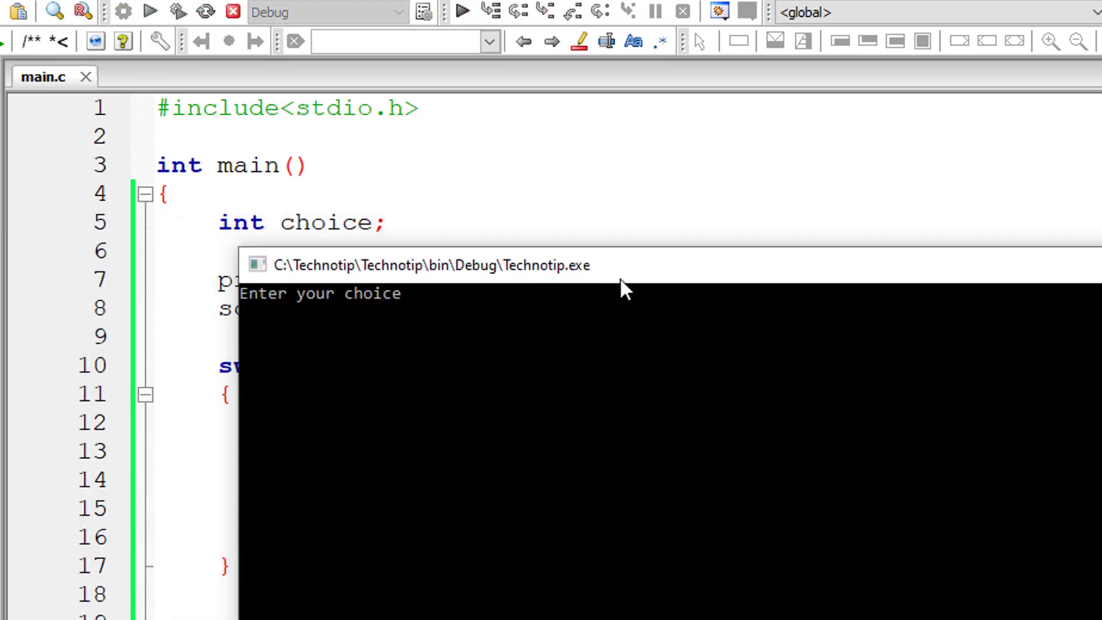
type("1")
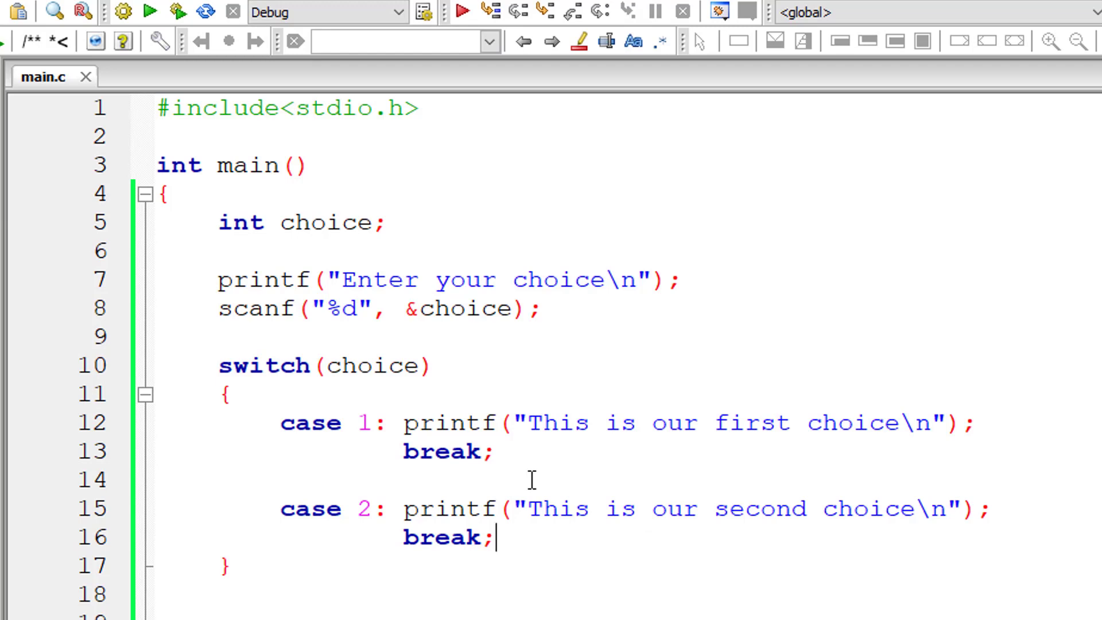
Swap case 1's break for continue, build to see the error, then restore break and save
double_click(442, 538)
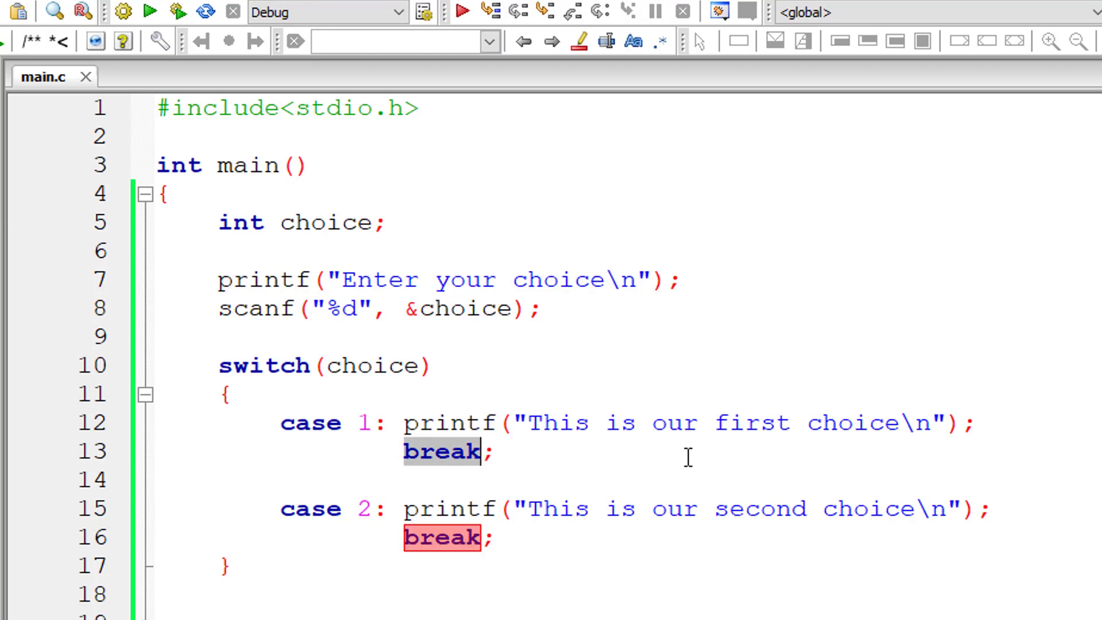
type("continue;")
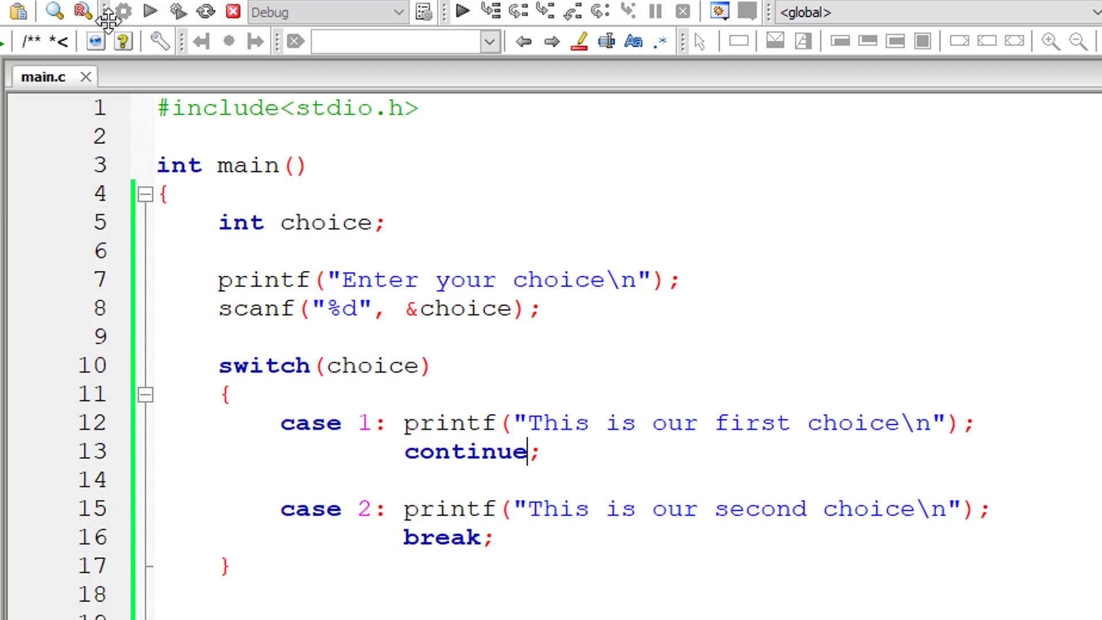
left_click(118, 451)
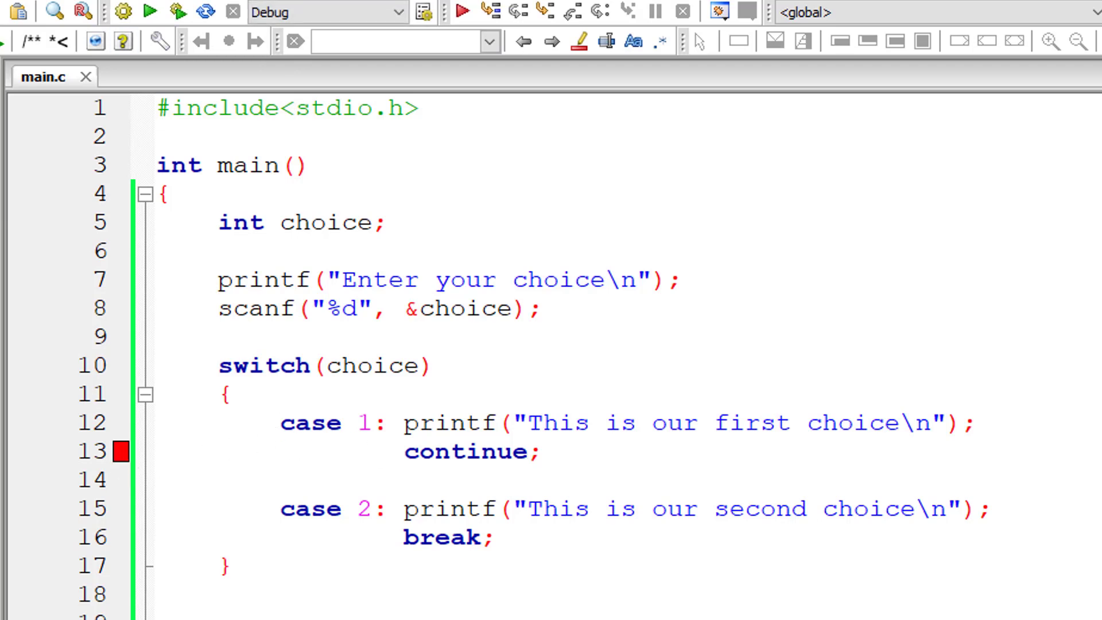
left_click(156, 451)
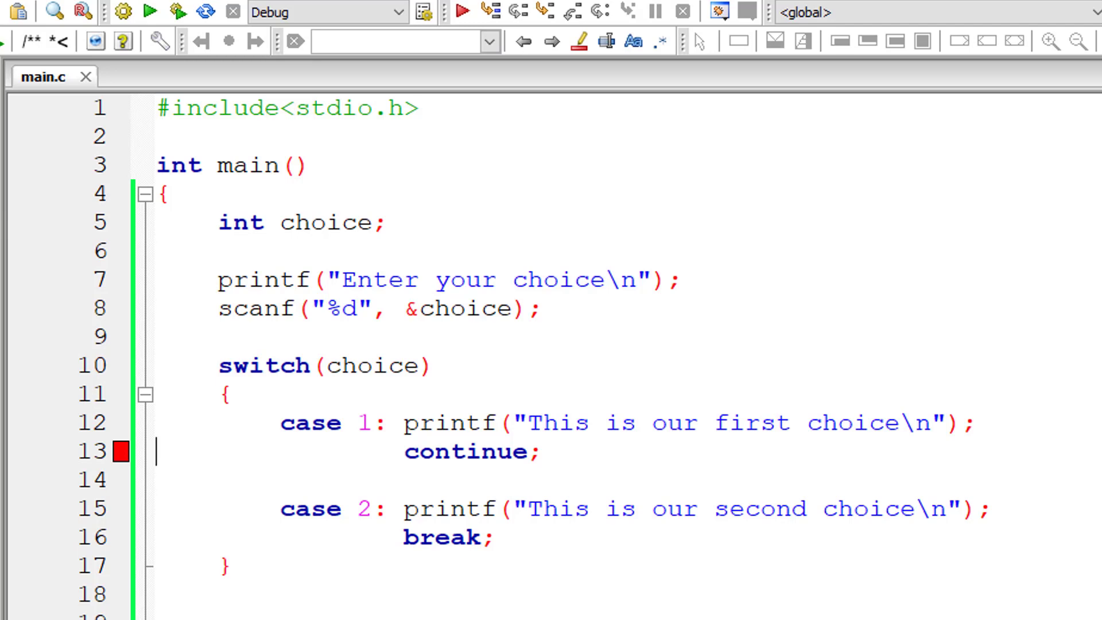
mouse_move(333, 556)
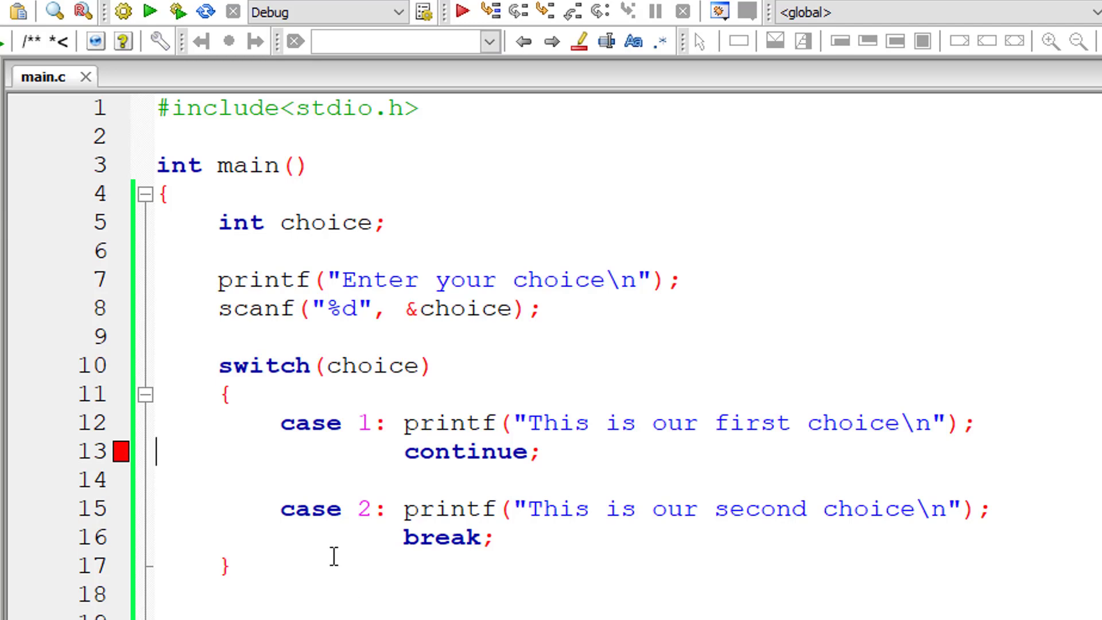
double_click(463, 452)
type("break;")
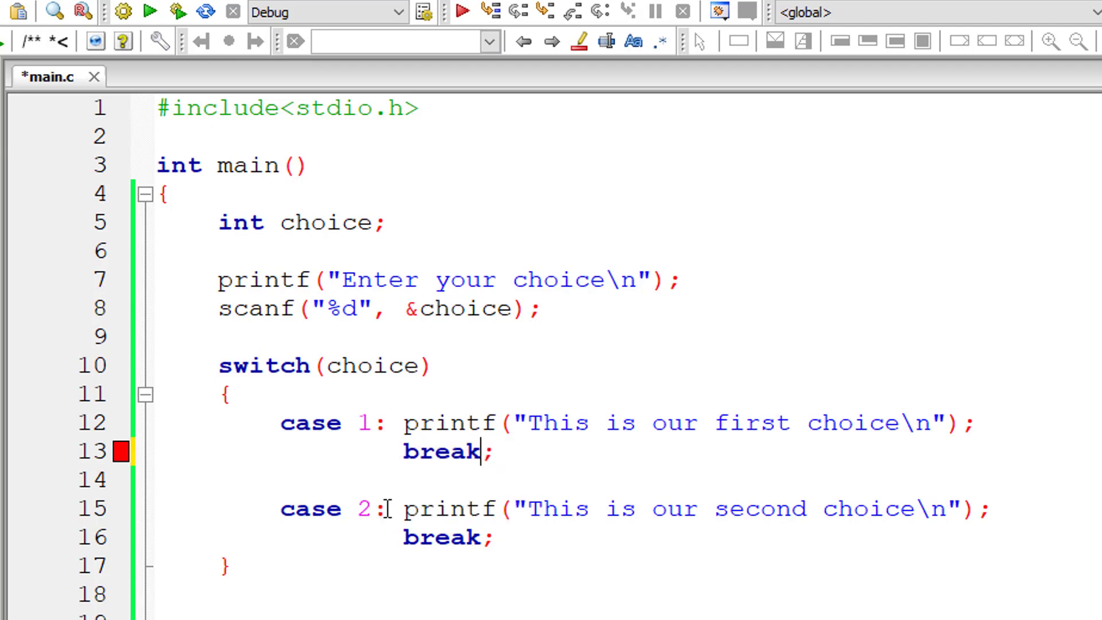
key("ctrl+s")
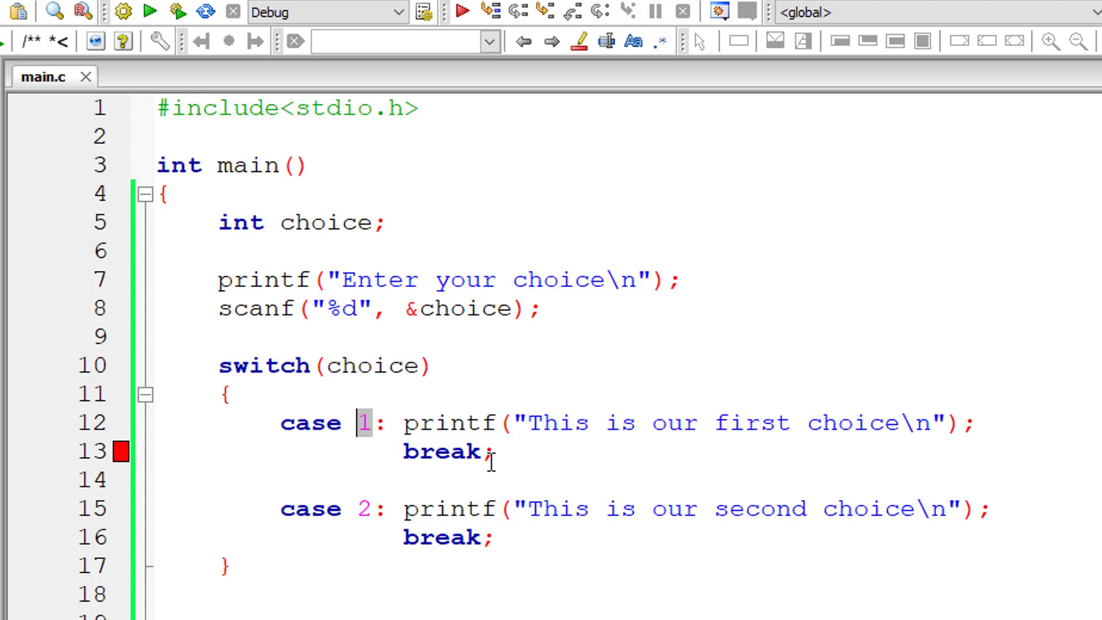
Make choice a char read with %c, relabel the cases 'a' and 'b', and build
key("Backspace")
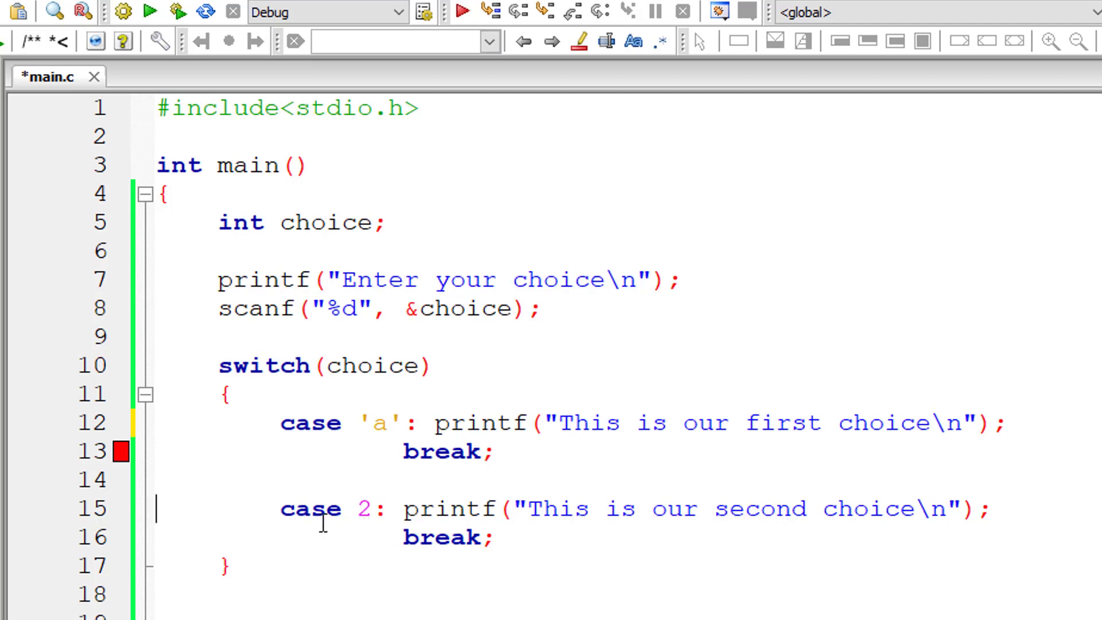
key("Backspace")
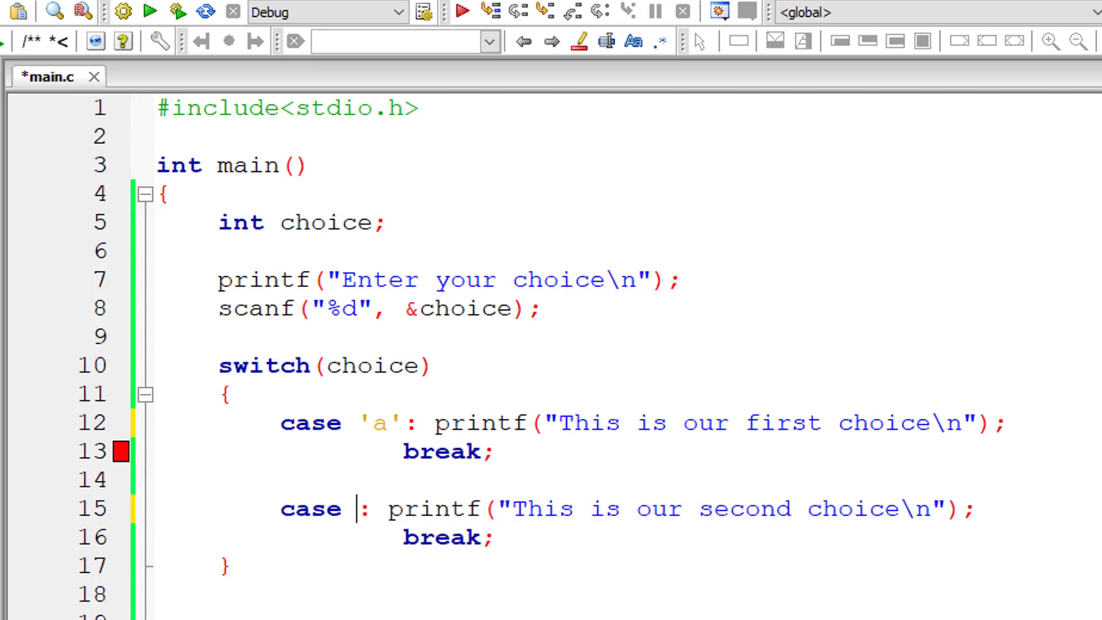
type("b'")
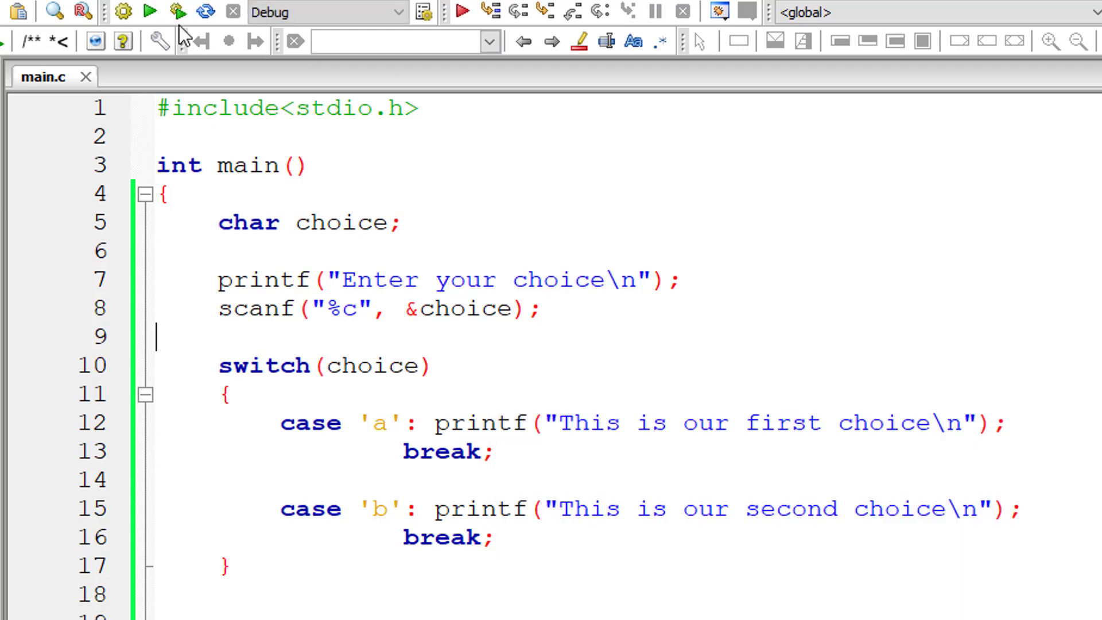
left_click(148, 13)
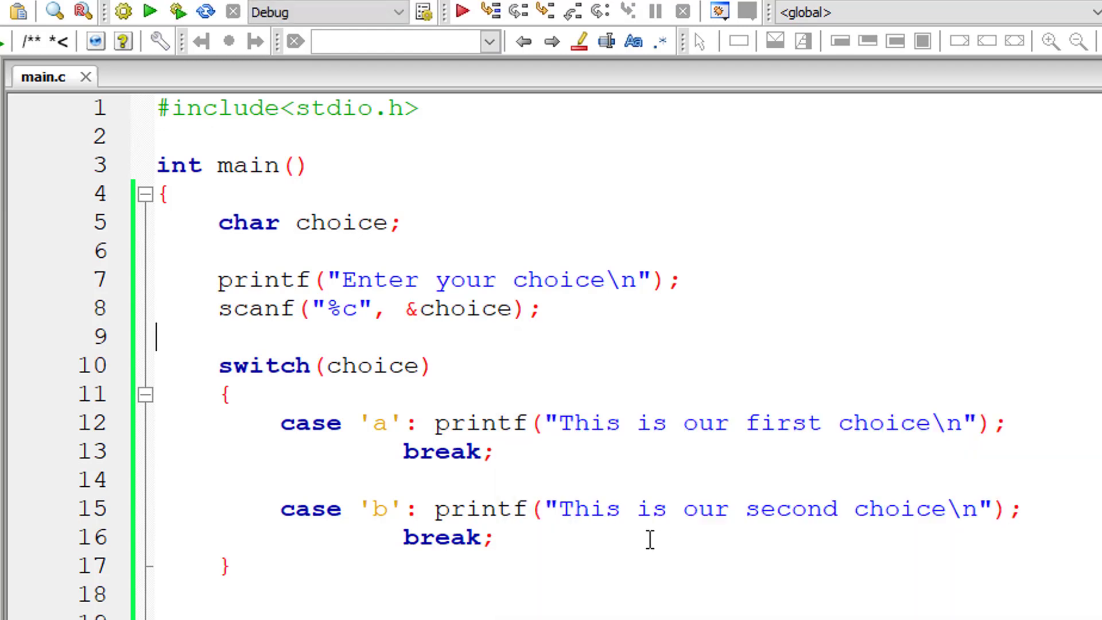
Add default: printf("Your selection is wrong!\n"); after the second case's break
key("enter")
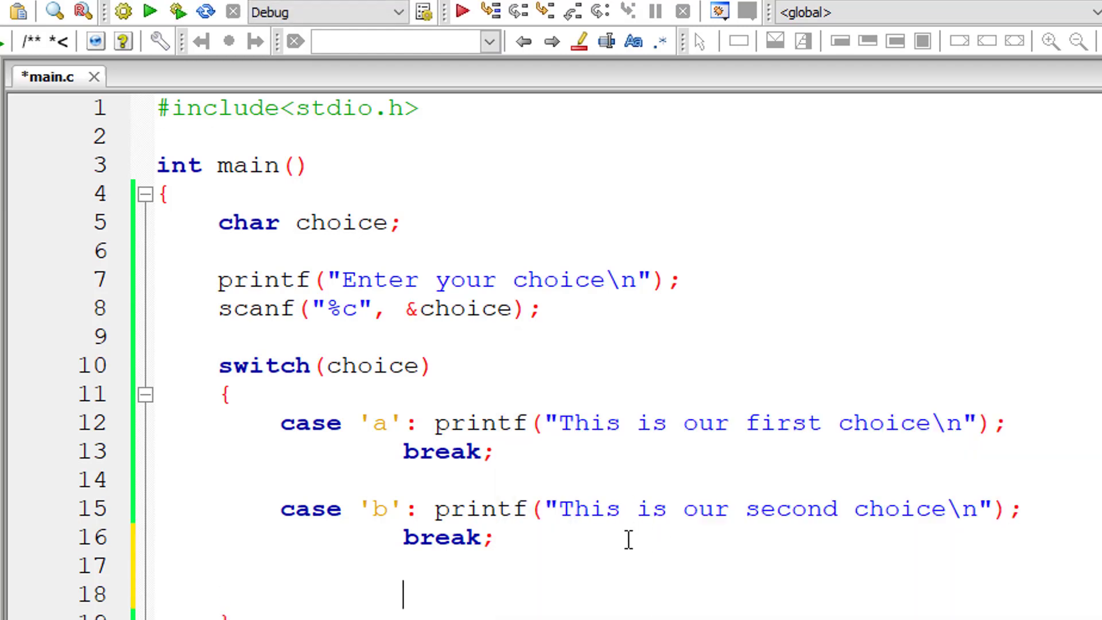
type("d")
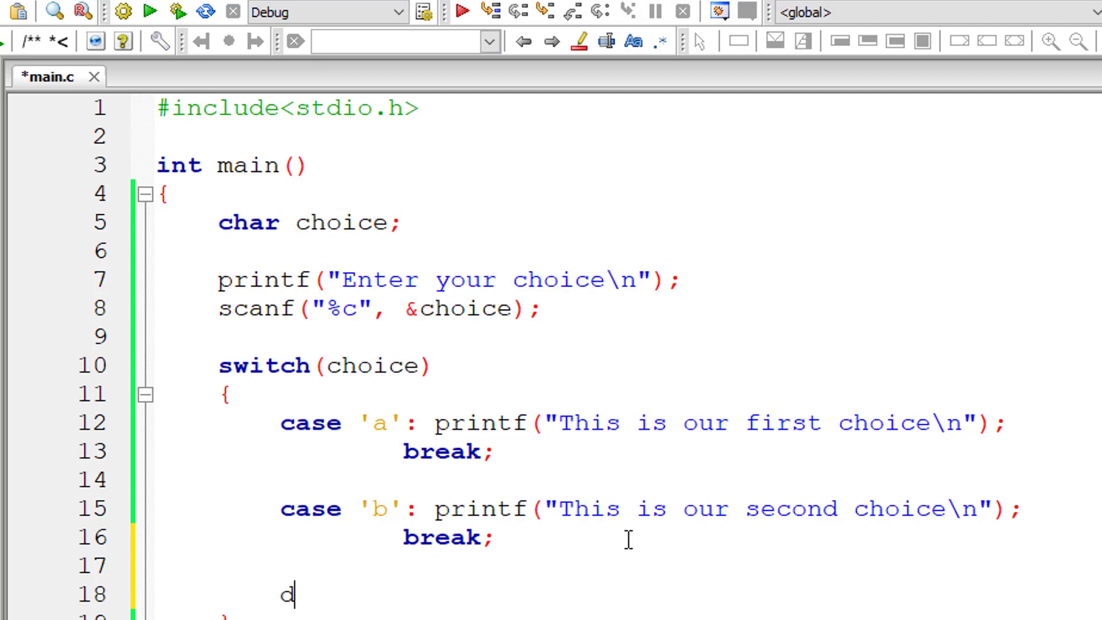
type("efault: printf(\"You")
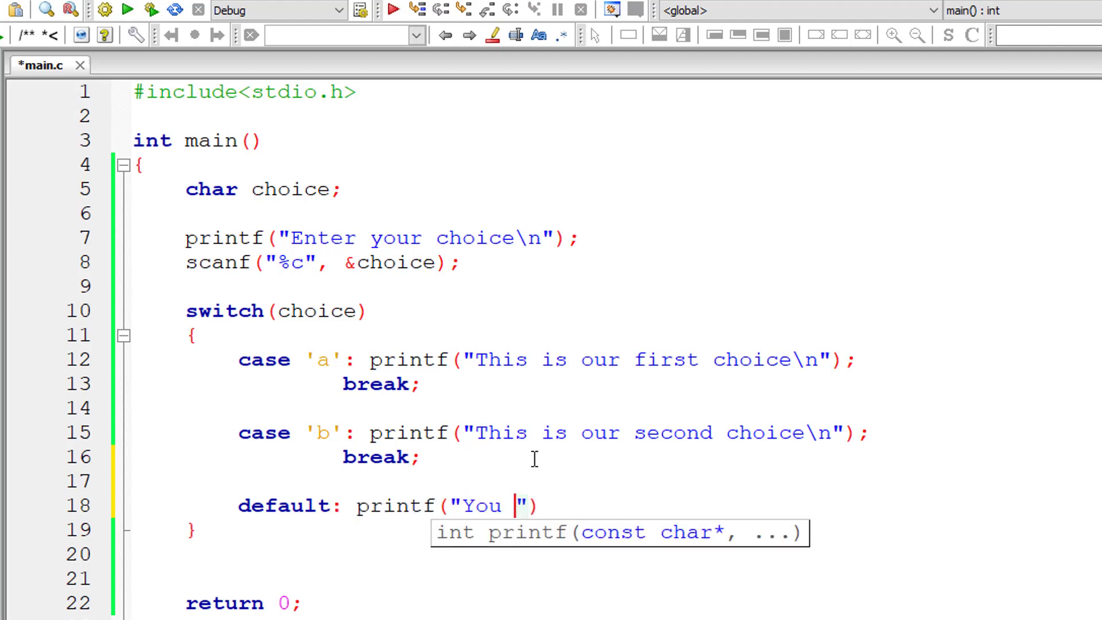
type("r")
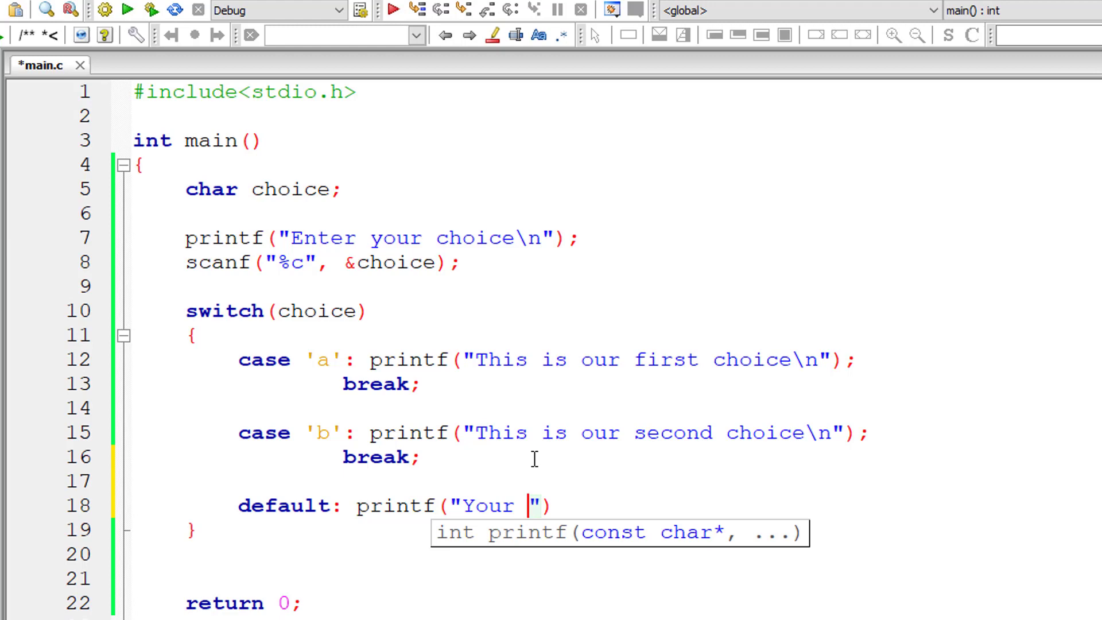
type("selection is")
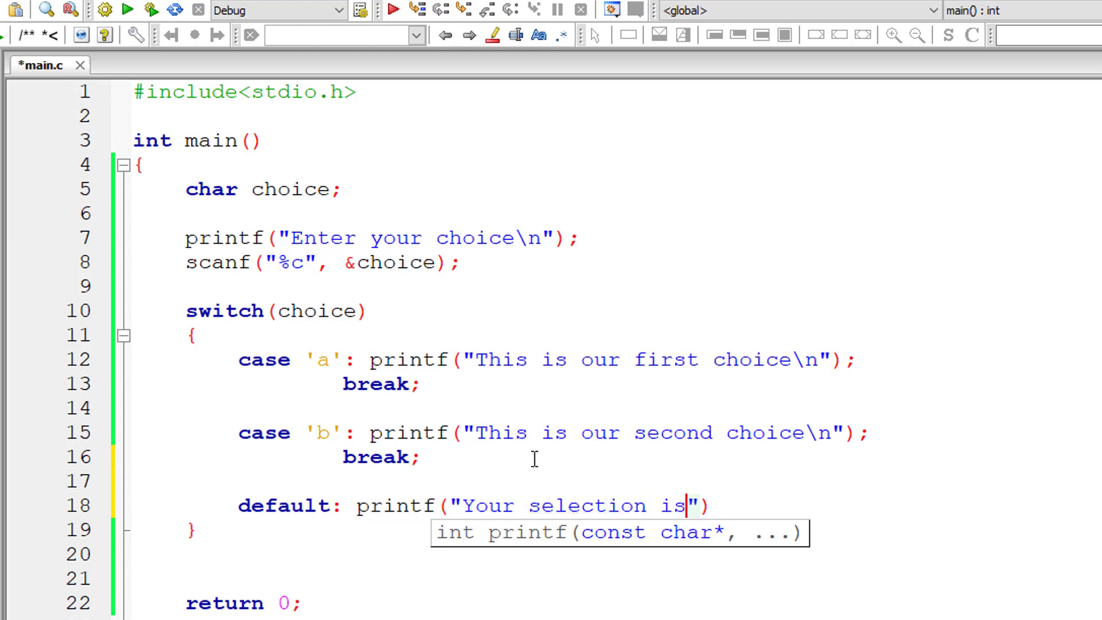
type("wrong!\\n")
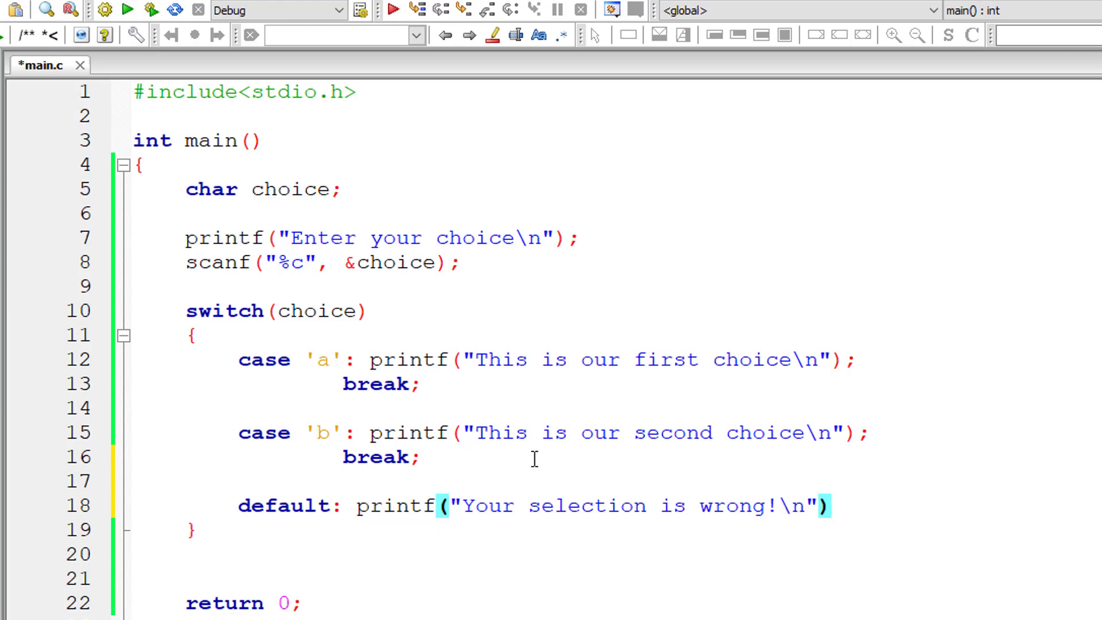
type(";")
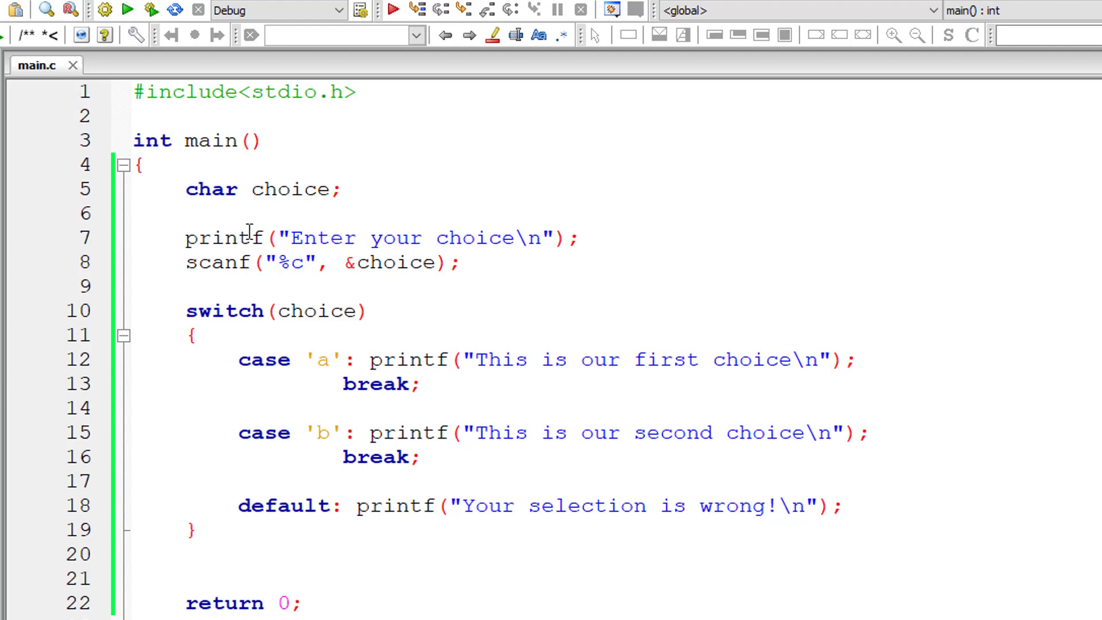
mouse_move(144, 29)
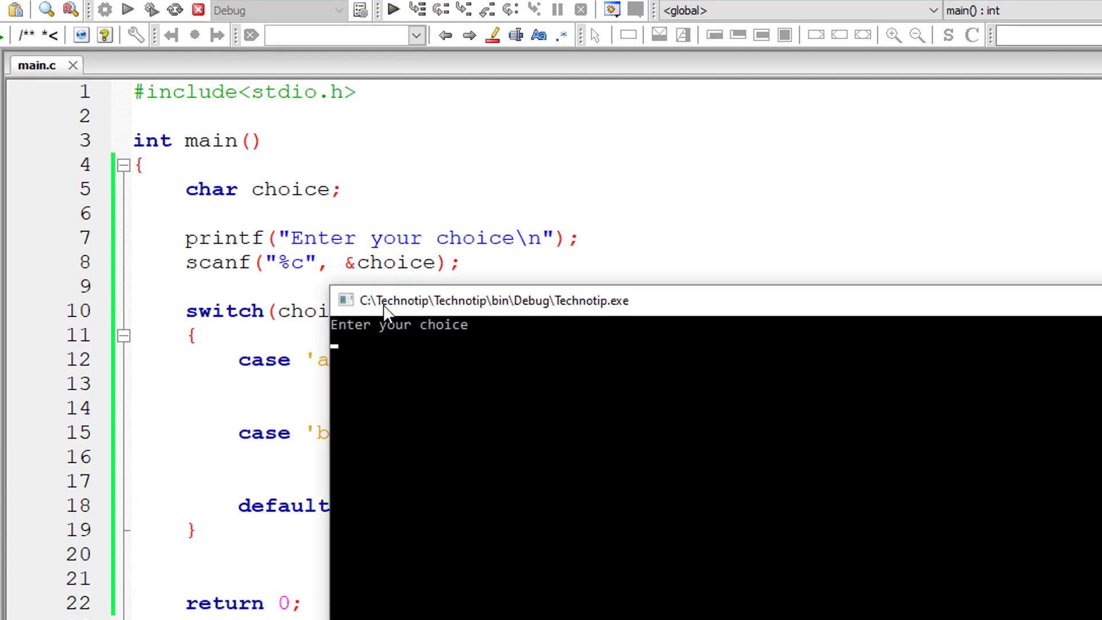
Run with input 5, relabel case 'b' as 'a' to see the duplicate-case error, then restore 'b'
type("5")
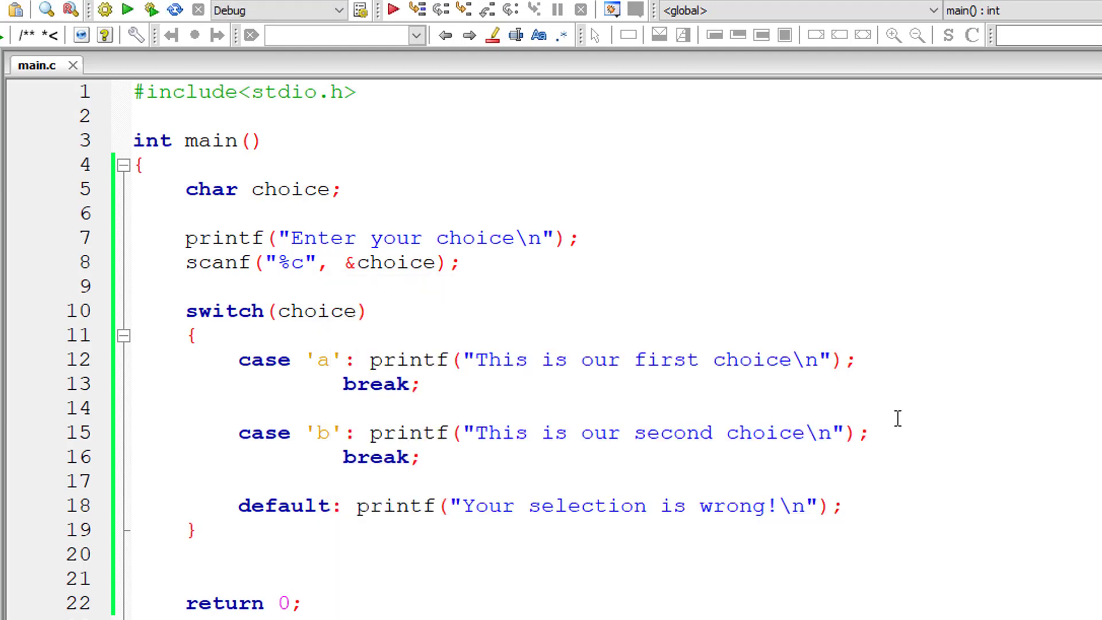
mouse_move(248, 317)
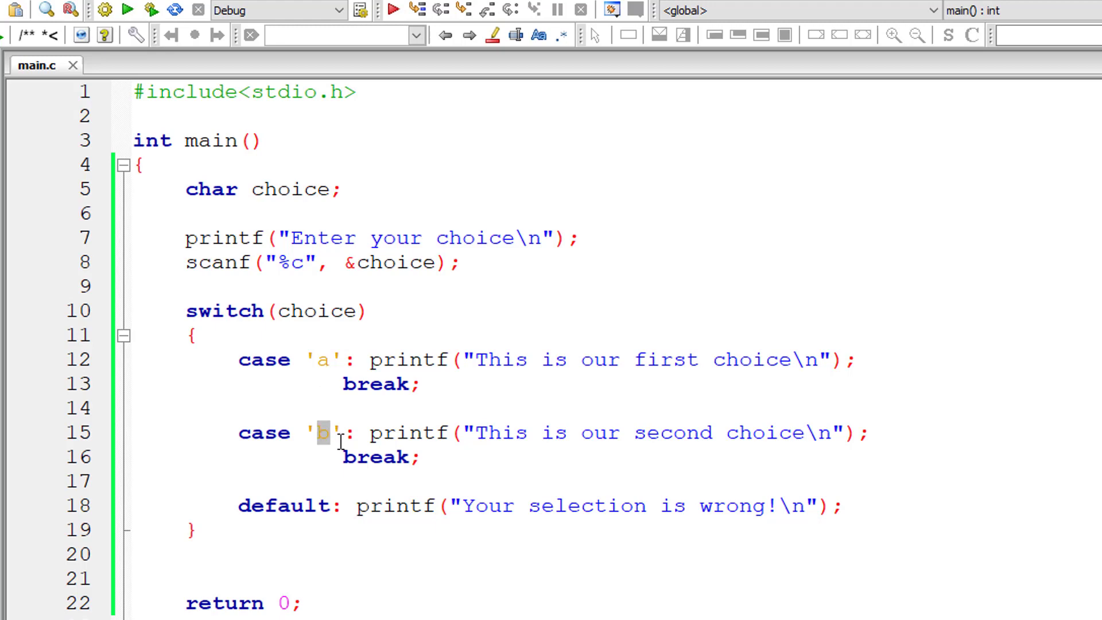
type("a")
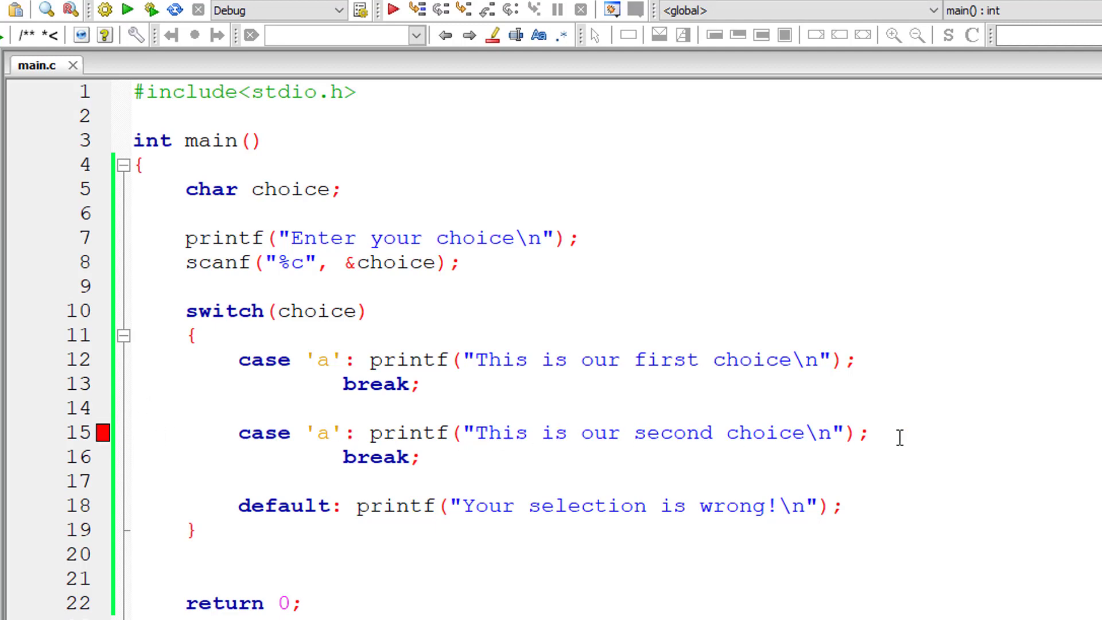
mouse_move(515, 460)
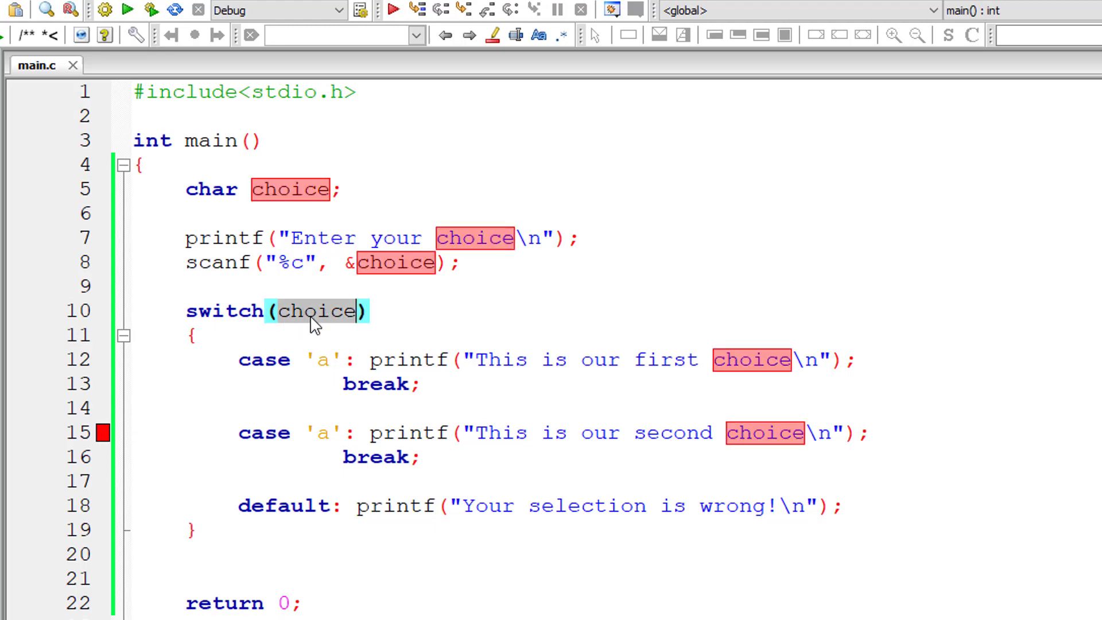
mouse_move(320, 311)
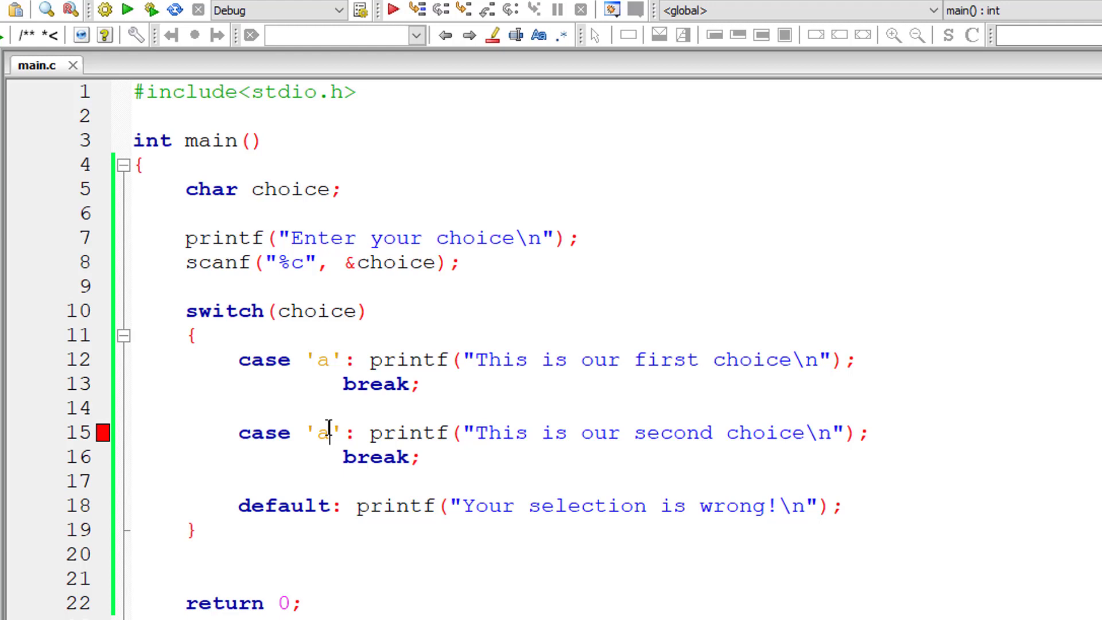
type("b")
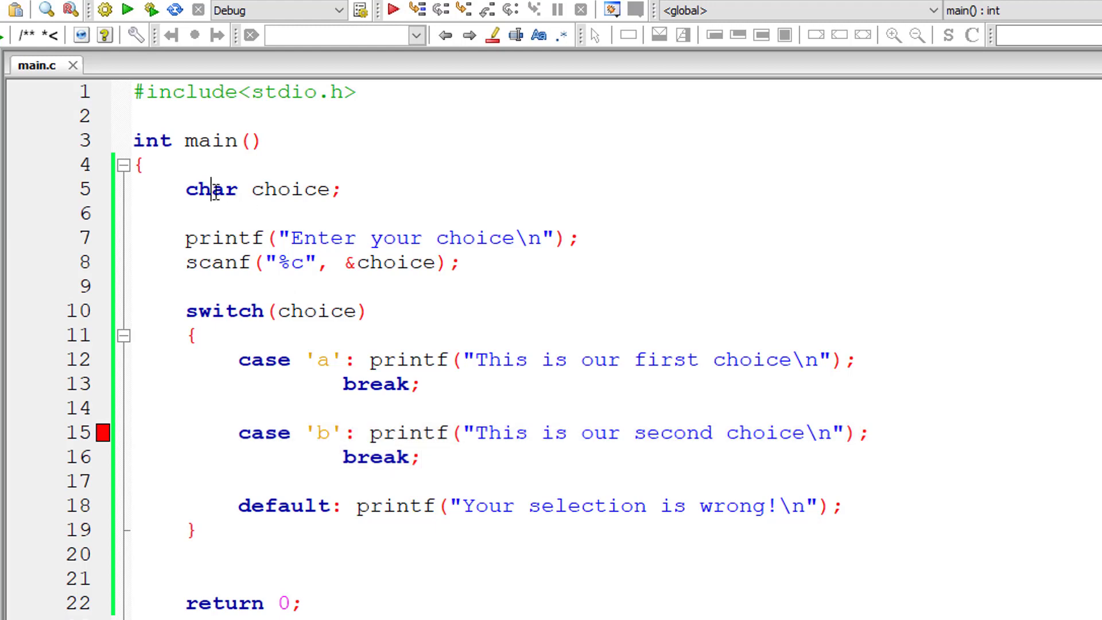
type("int")
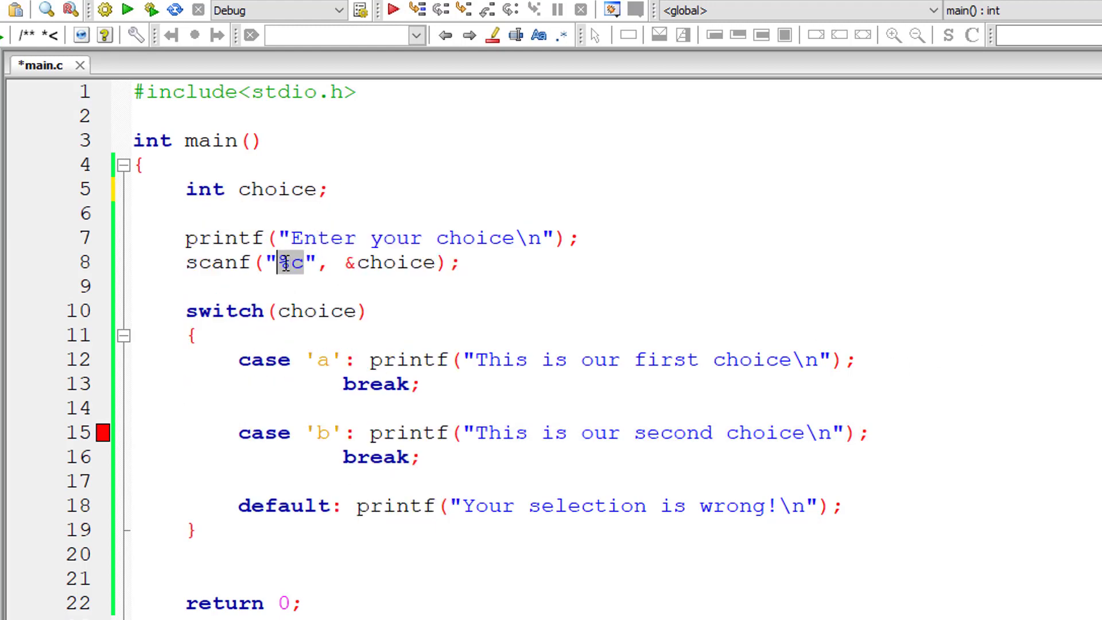
type("d")
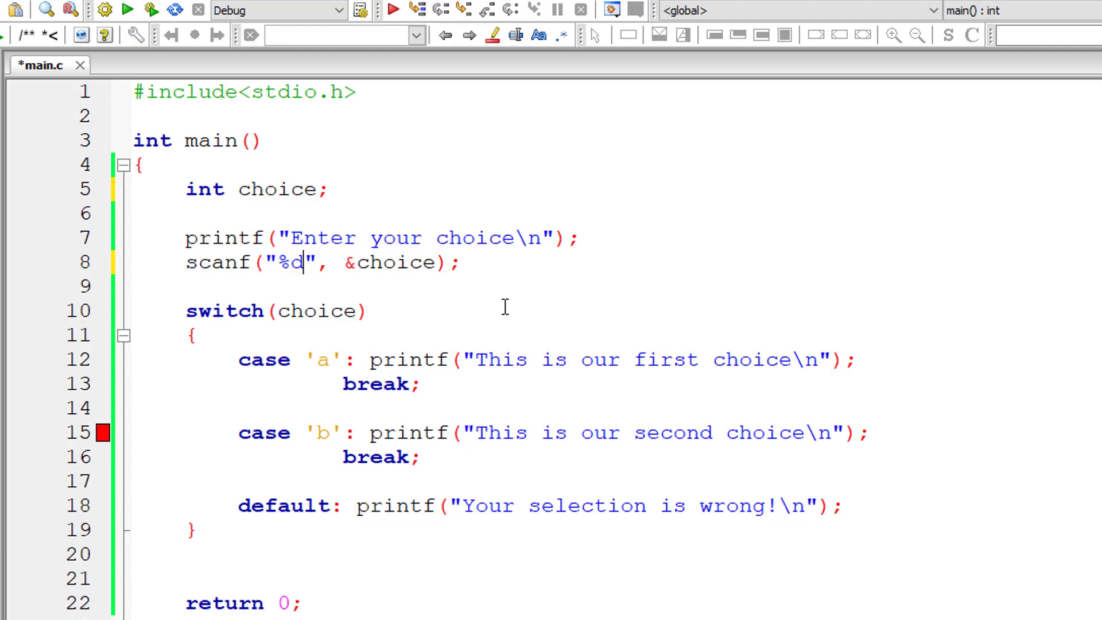
double_click(320, 360)
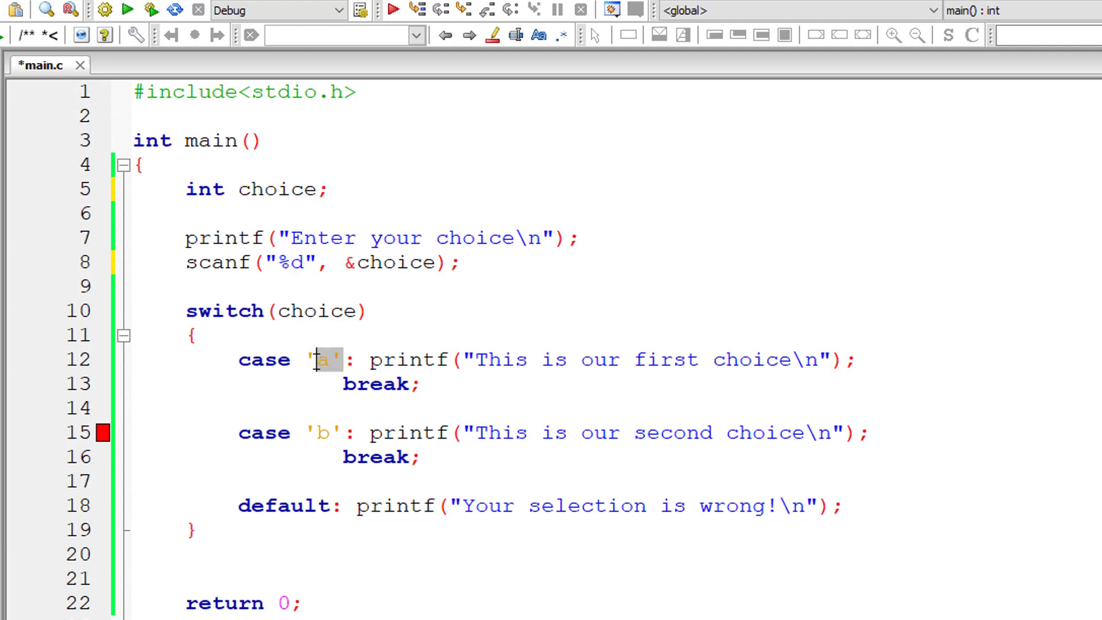
type("10")
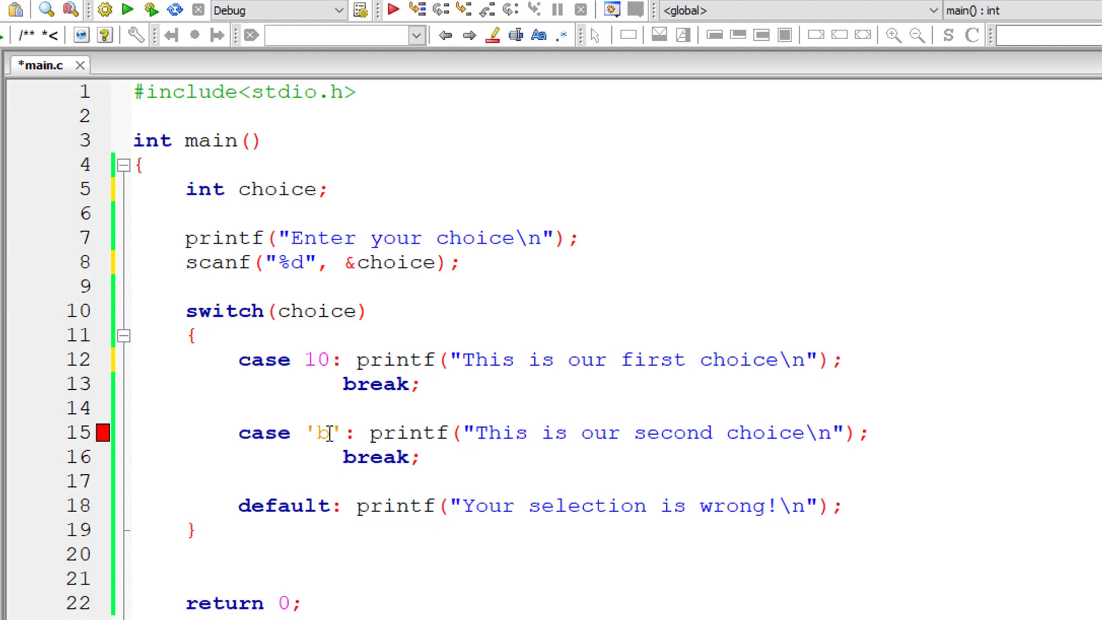
type("8")
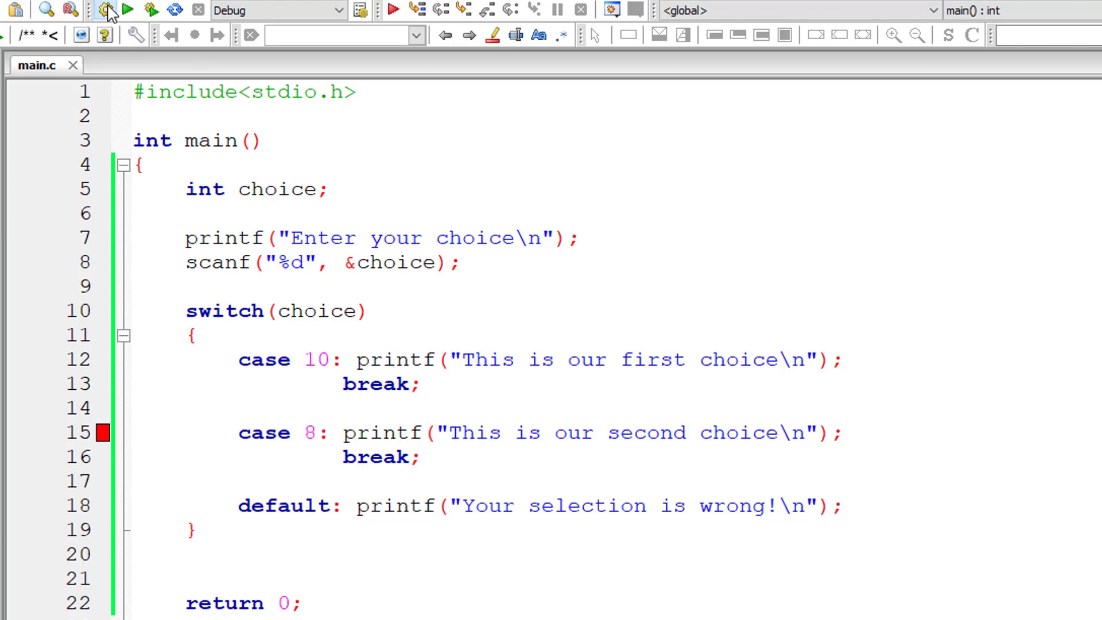
left_click(124, 10)
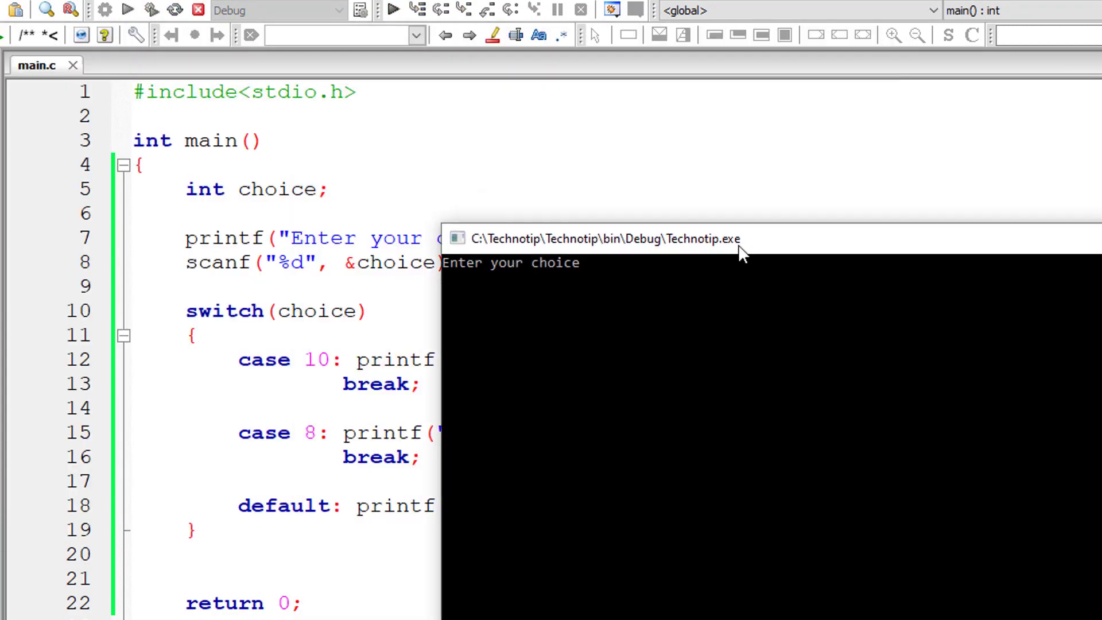
type("8")
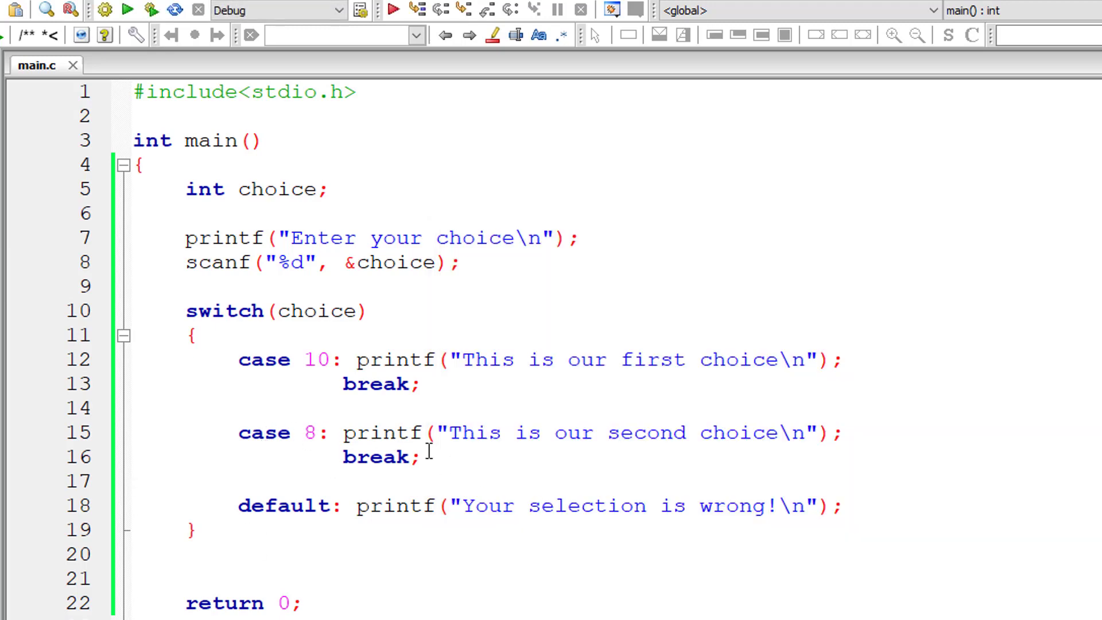
left_click_drag(451, 432, 776, 433)
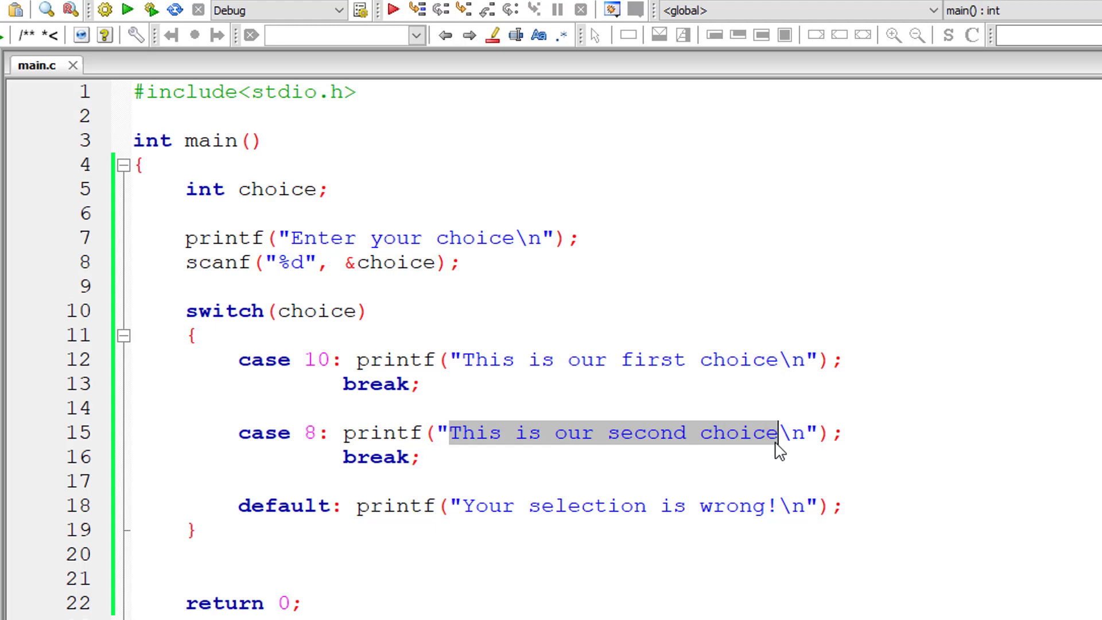
left_click(754, 475)
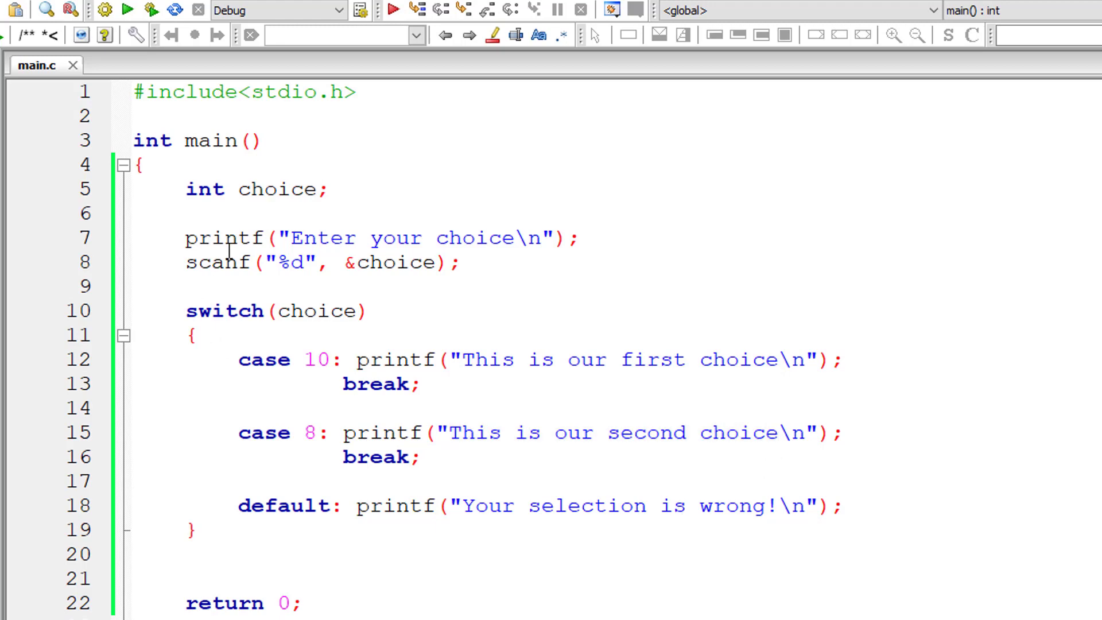
mouse_move(276, 360)
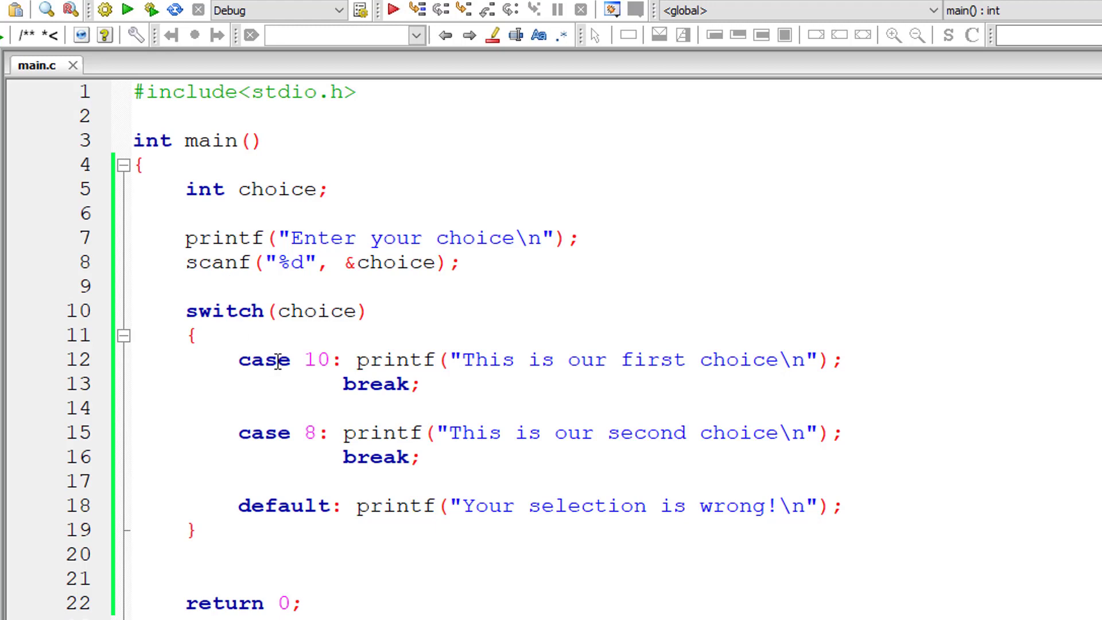
Insert printf("This is the first statemenet inside switch\n"); above case 10 and run with input 10
key("enter")
type("printf(\"This is the first statemenet inside s")
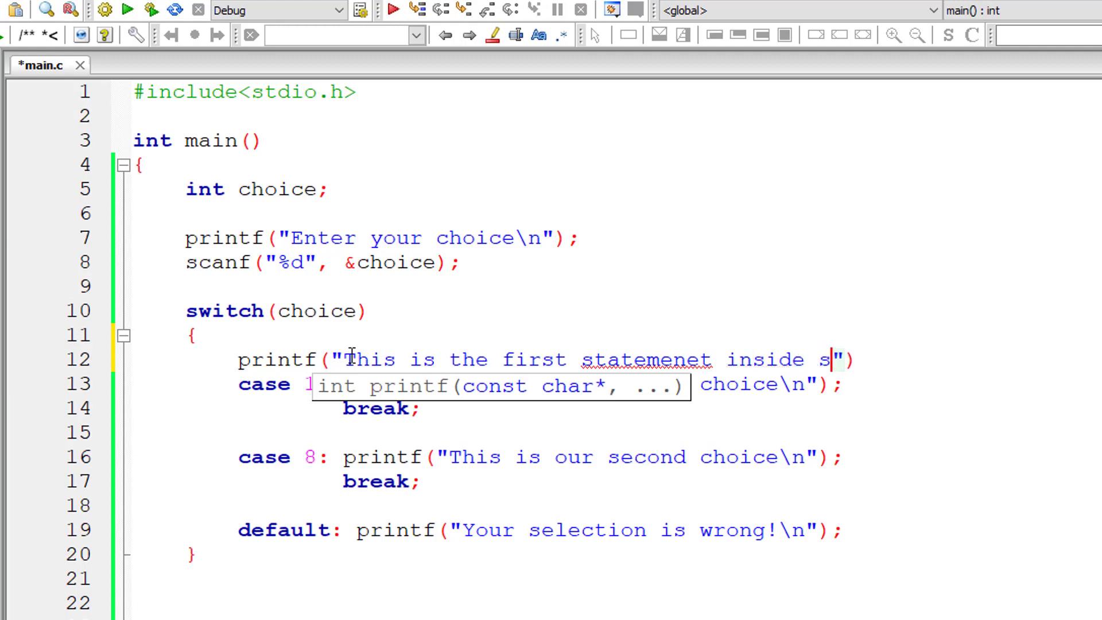
type("witch\\")
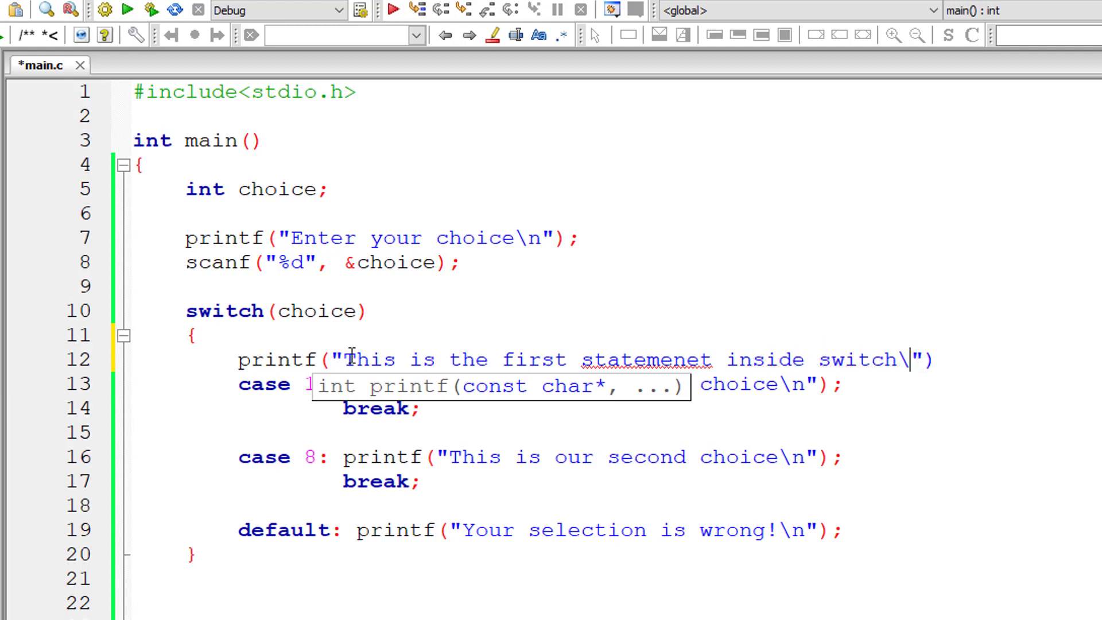
type("n\");")
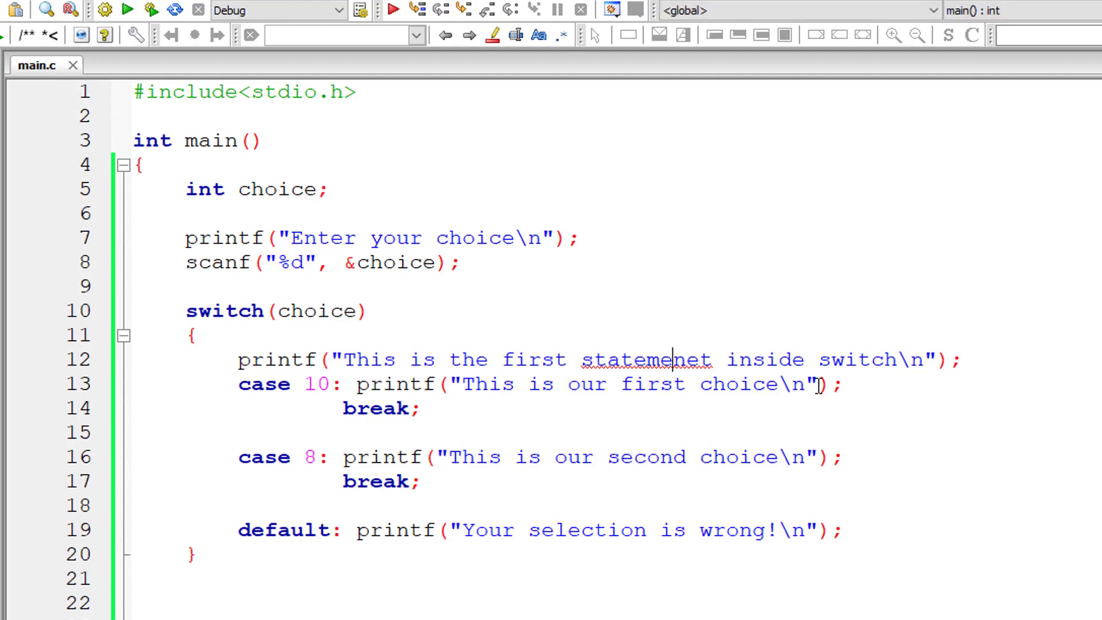
key("Backspace")
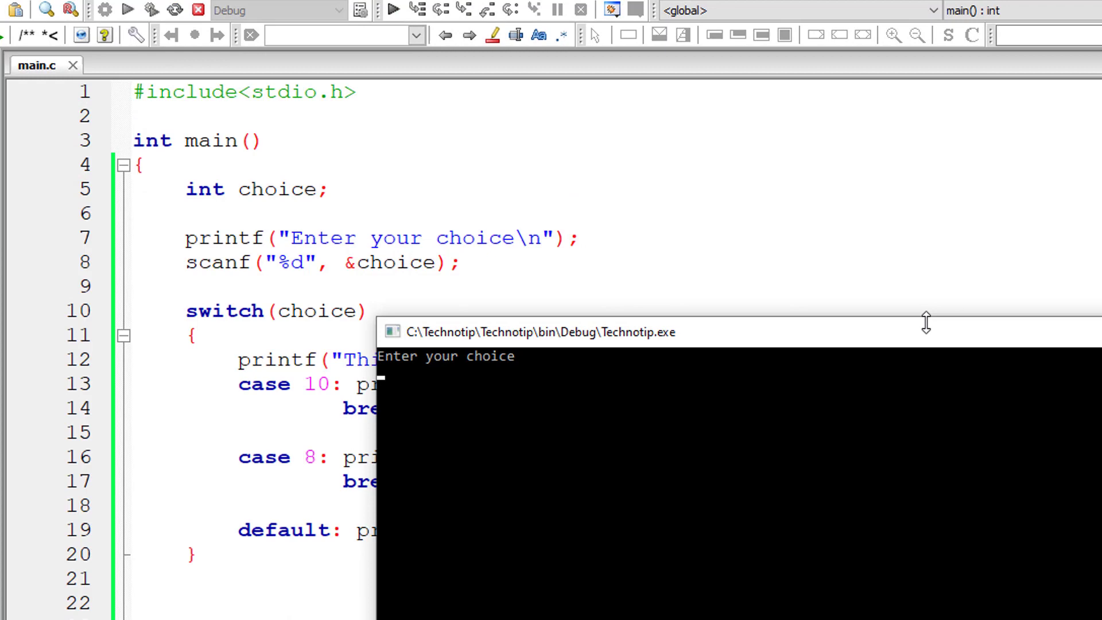
type("10")
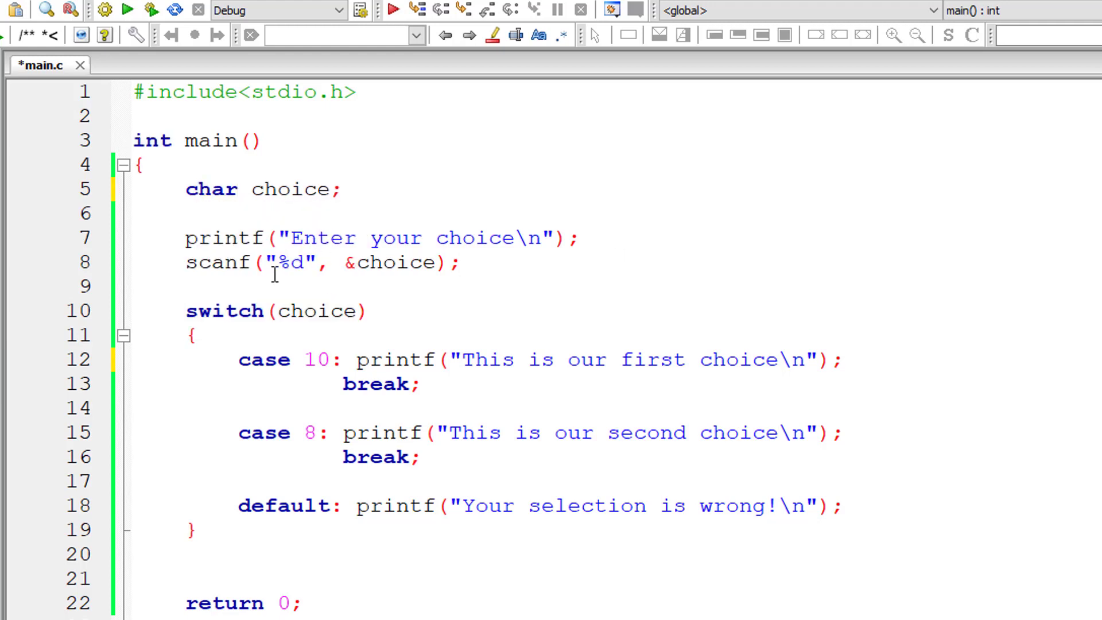
Read choice as a char and turn case 10 into stacked 'a'/'A' cases with a 'You typed' message
type("c")
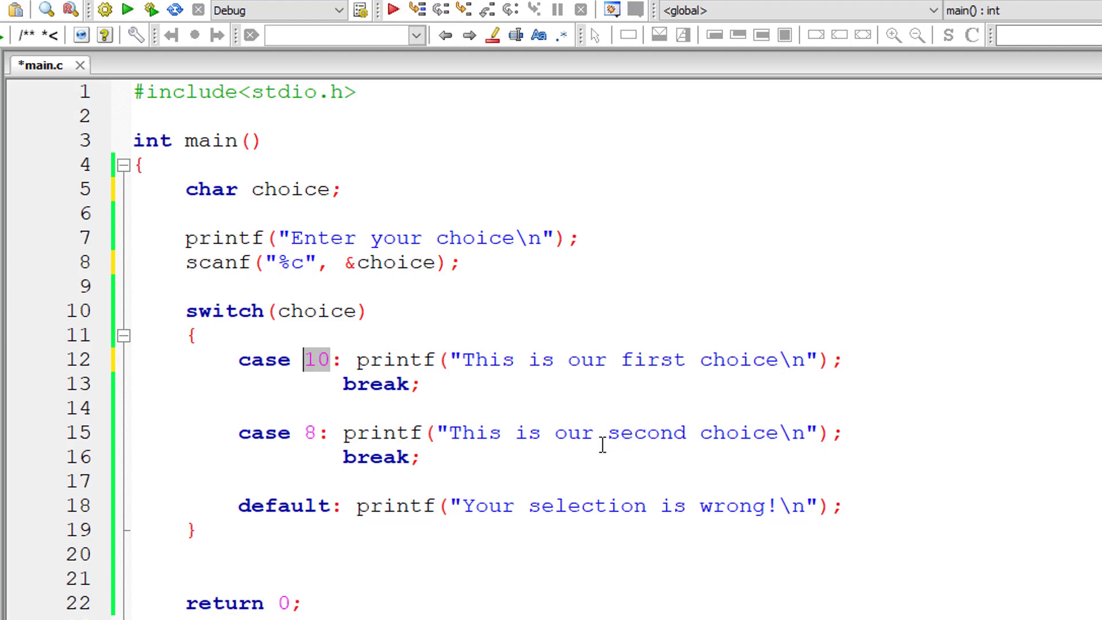
type("'a'")
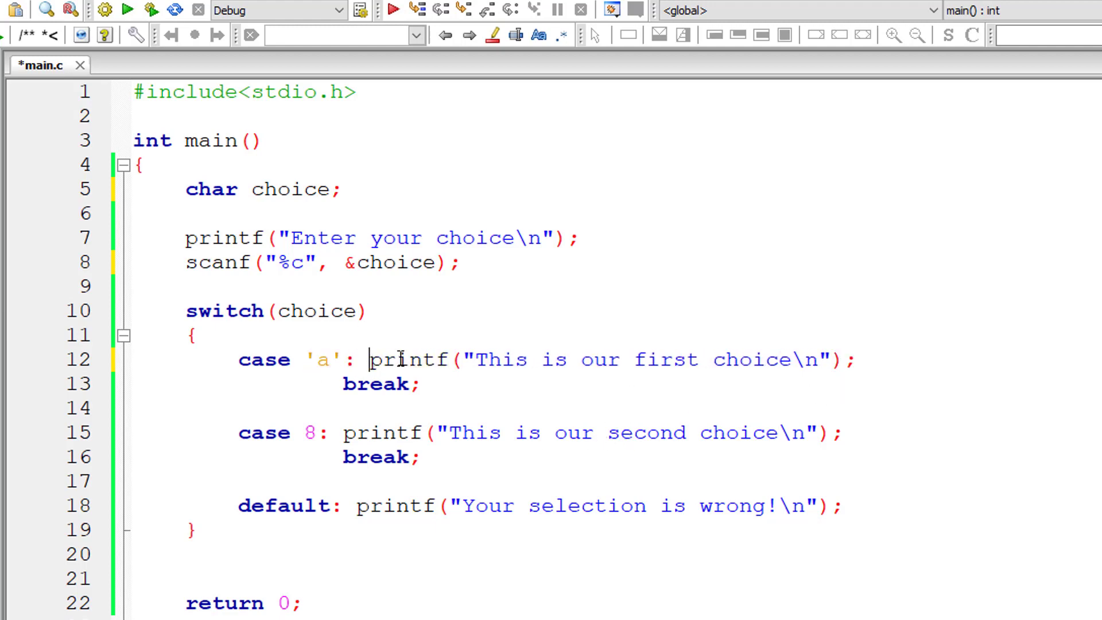
key("Enter")
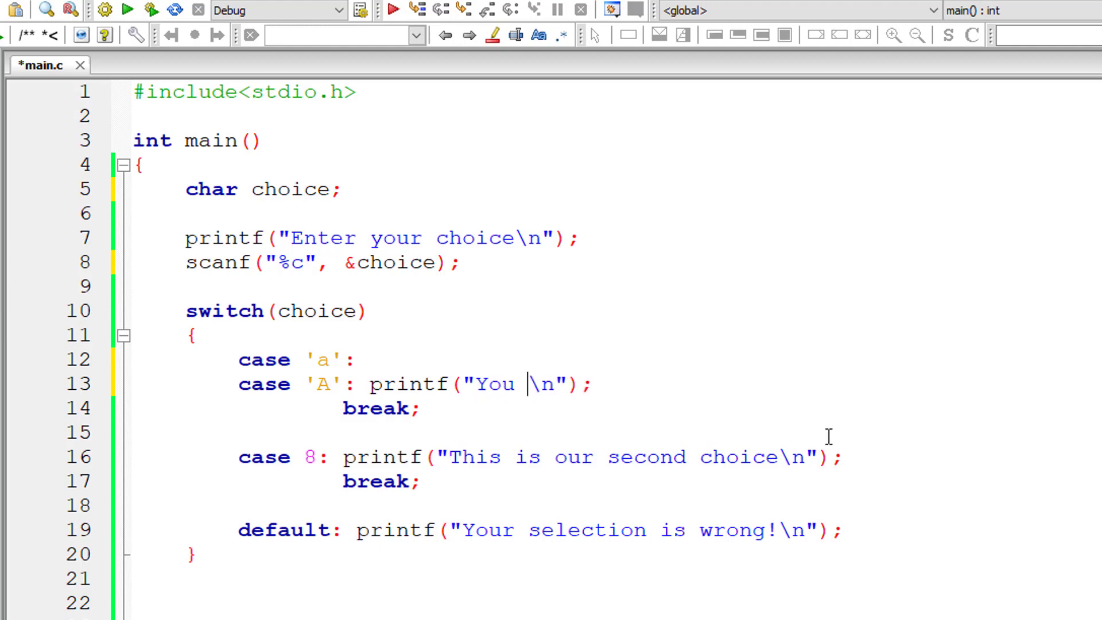
type("typed")
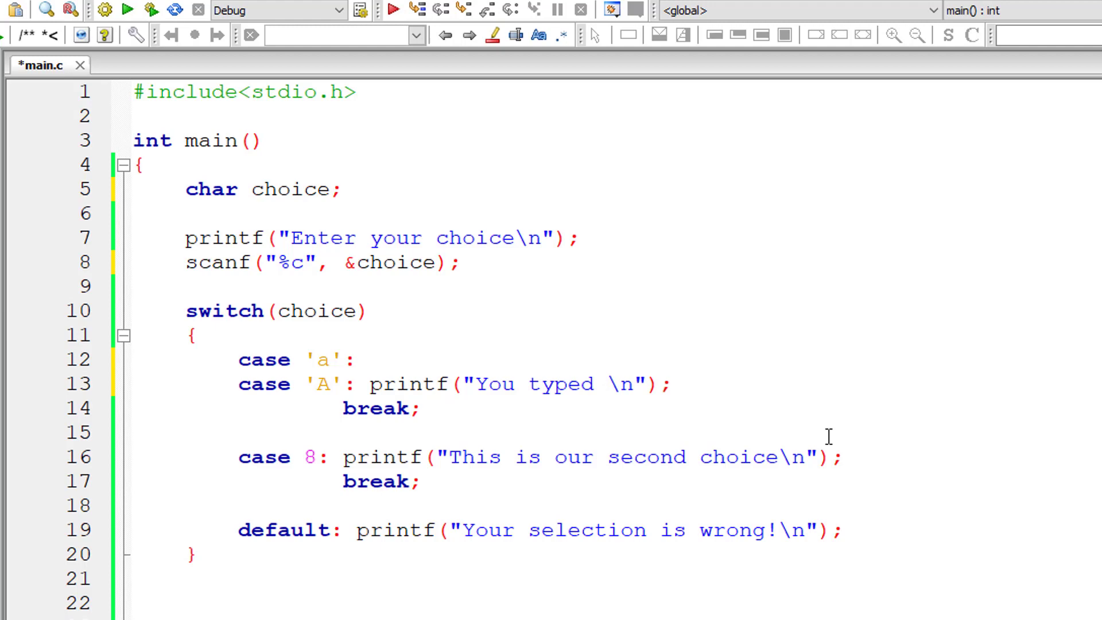
type("A or a")
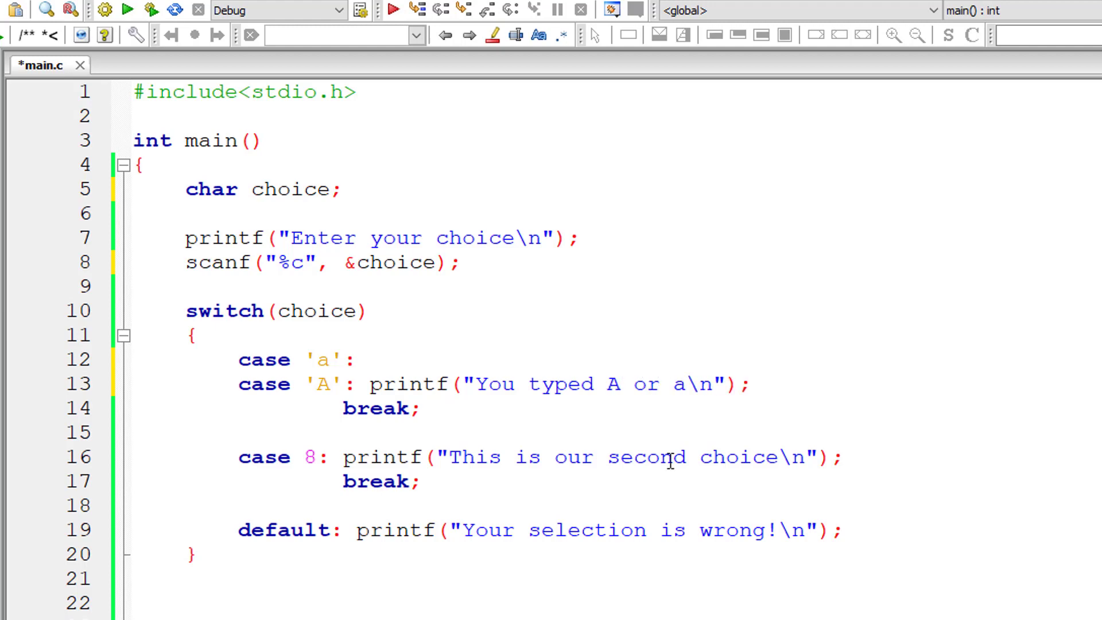
Replace case 8 with stacked 'b'/'B' cases and a 'You typed' message
double_click(309, 457)
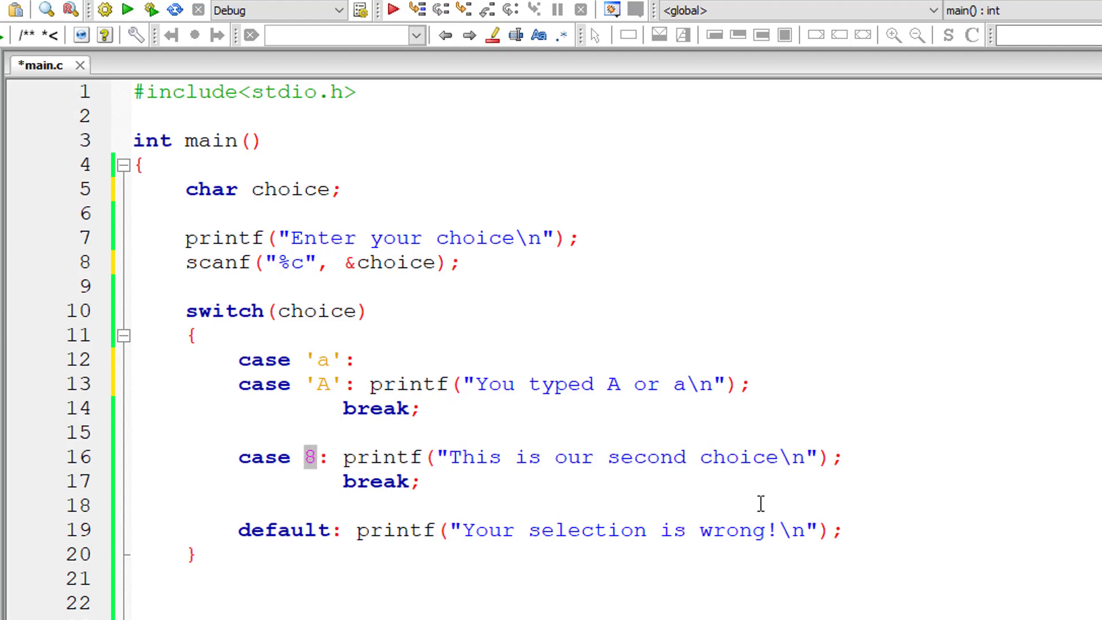
type("'b':")
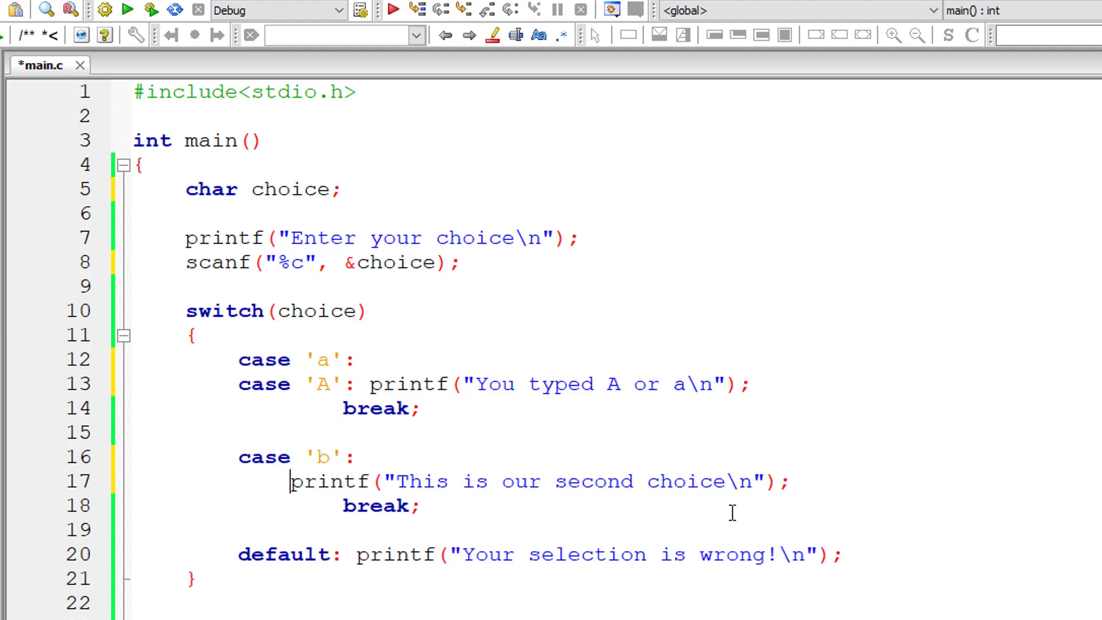
type("case 'B':")
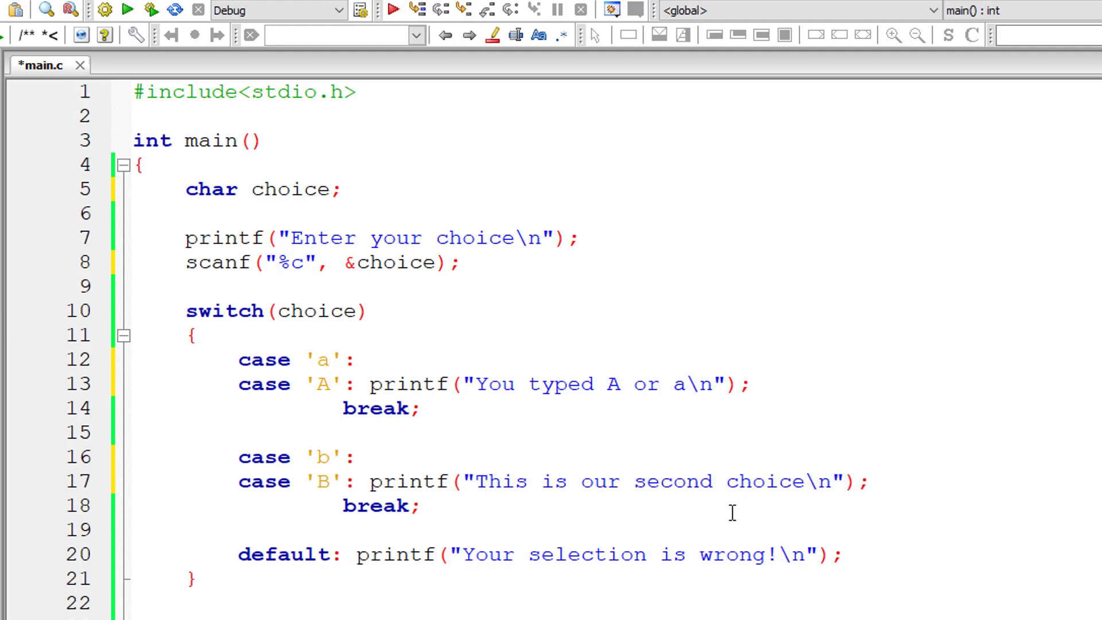
left_click(354, 506)
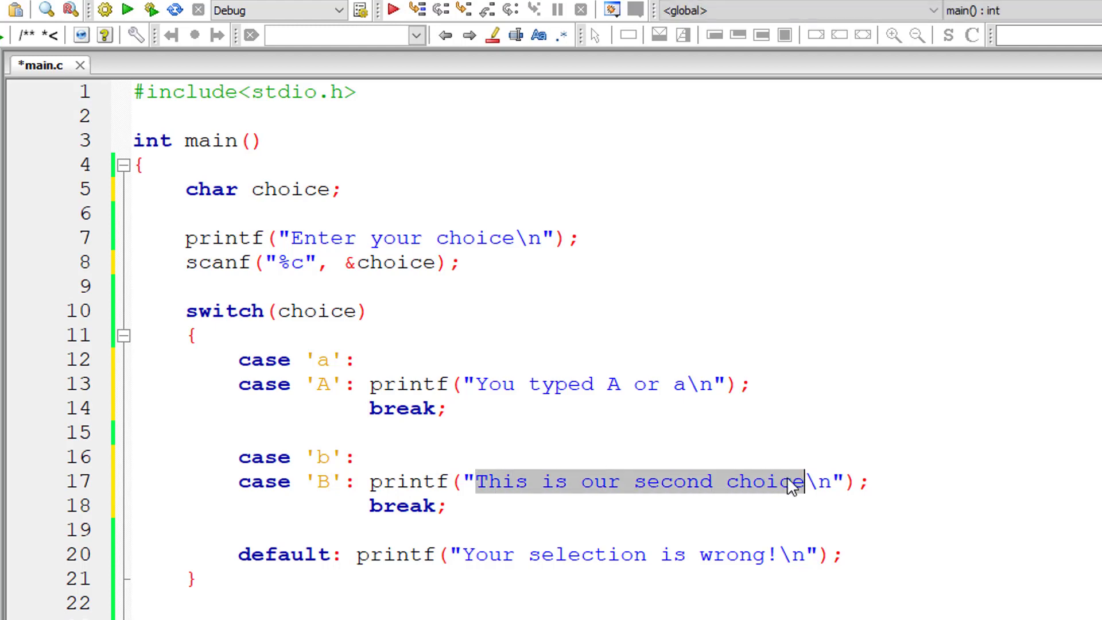
type("You typed")
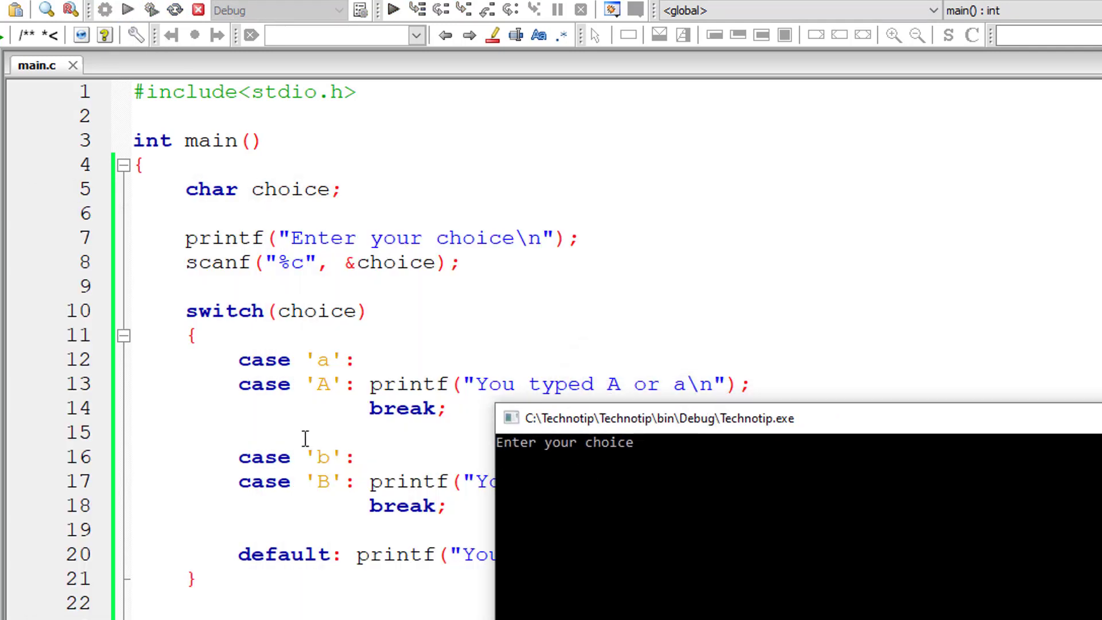
Test input b (prints 'You typed B or b'), rerun with B, then brace case 'B'
type("b")
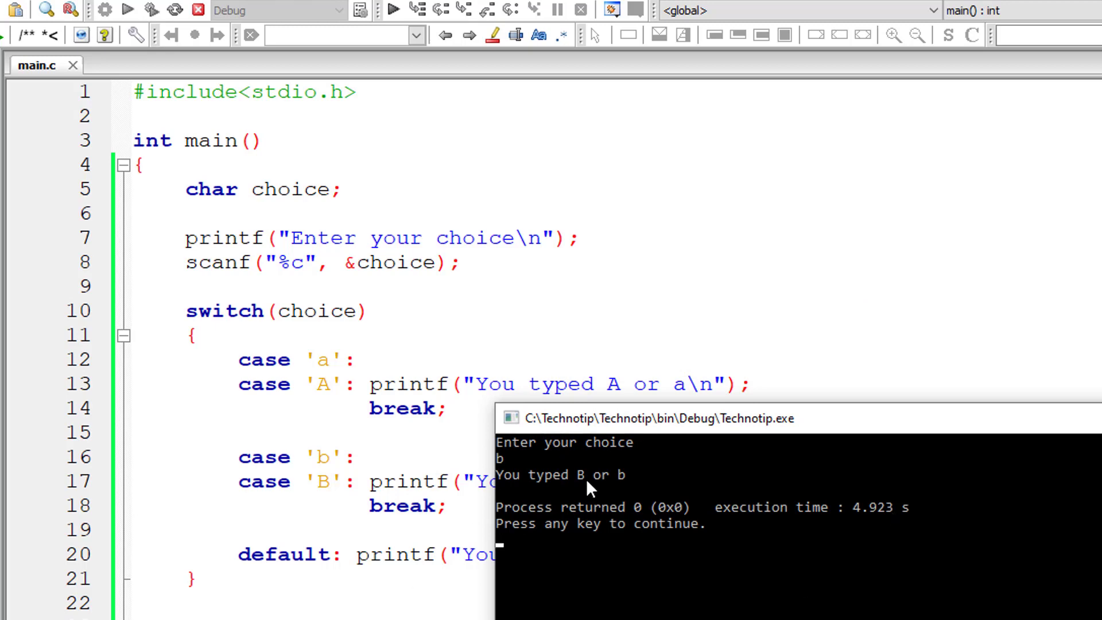
left_click(128, 10)
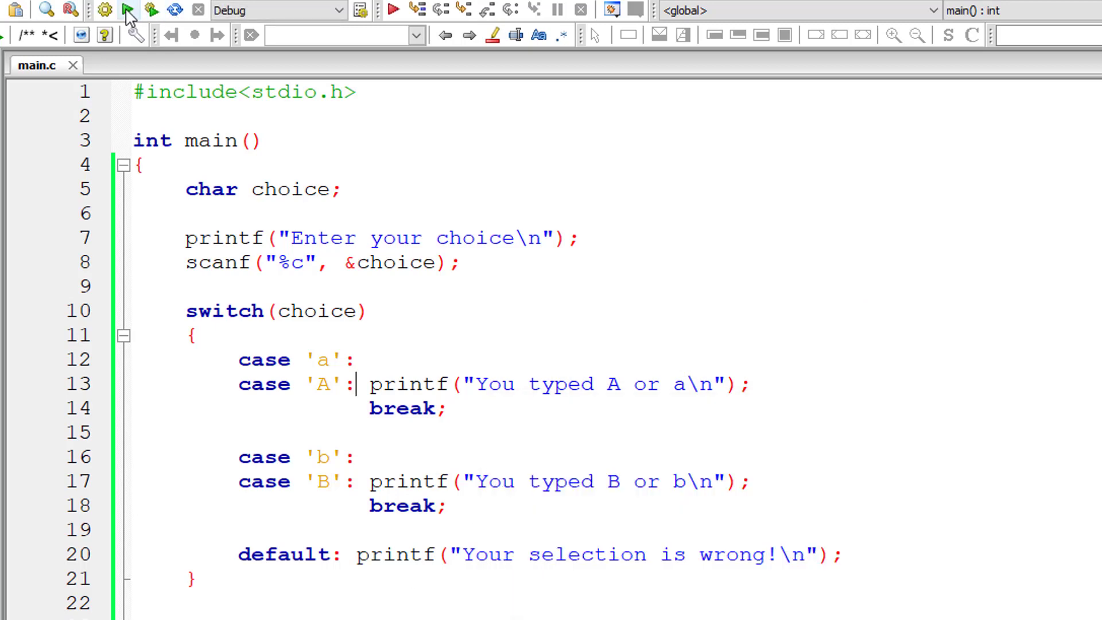
left_click(128, 10)
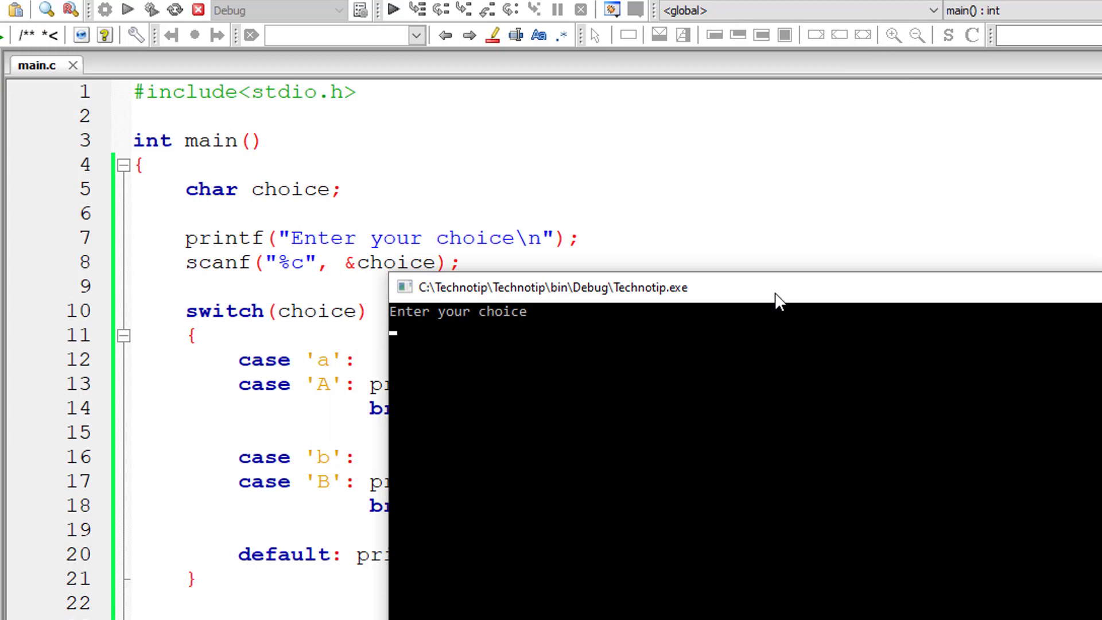
type("B")
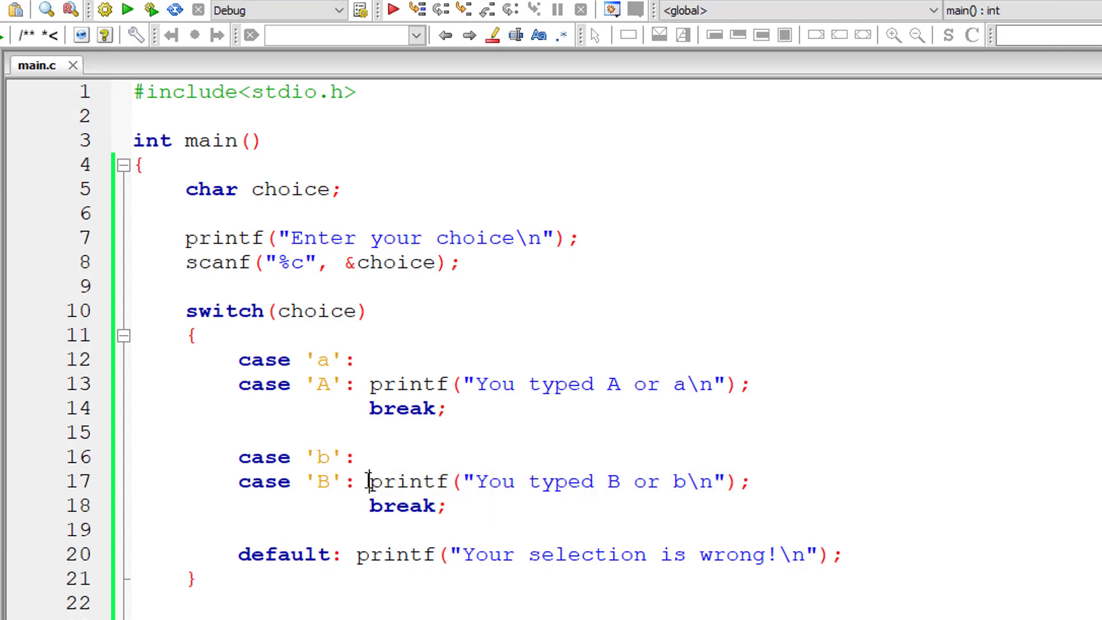
type("{")
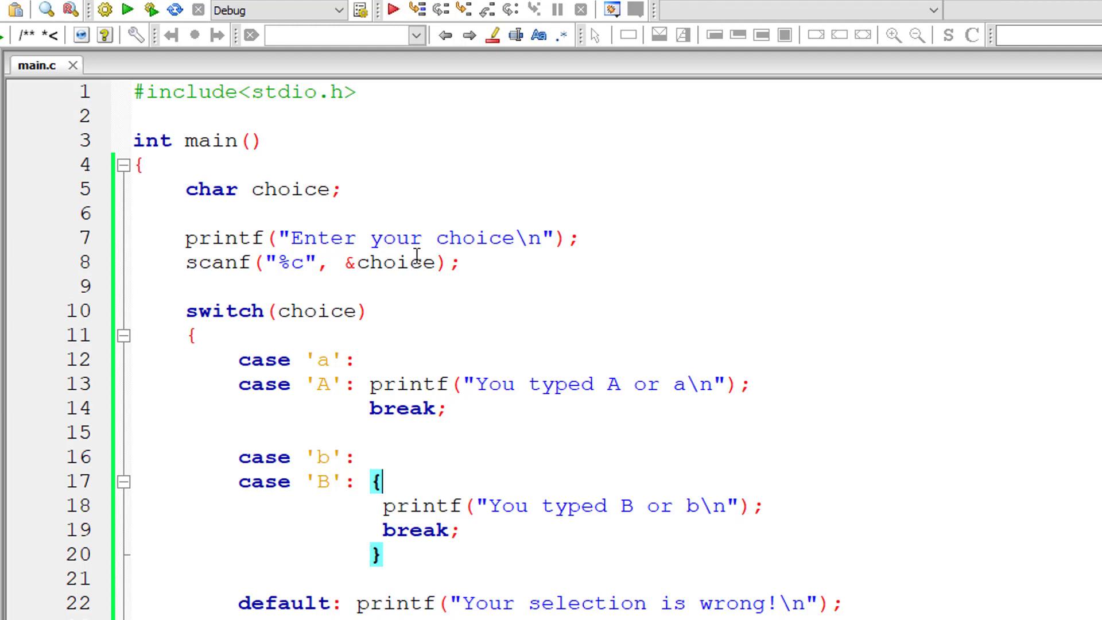
Build and run the braced 'B' case version and enter b at the choice prompt
left_click(104, 9)
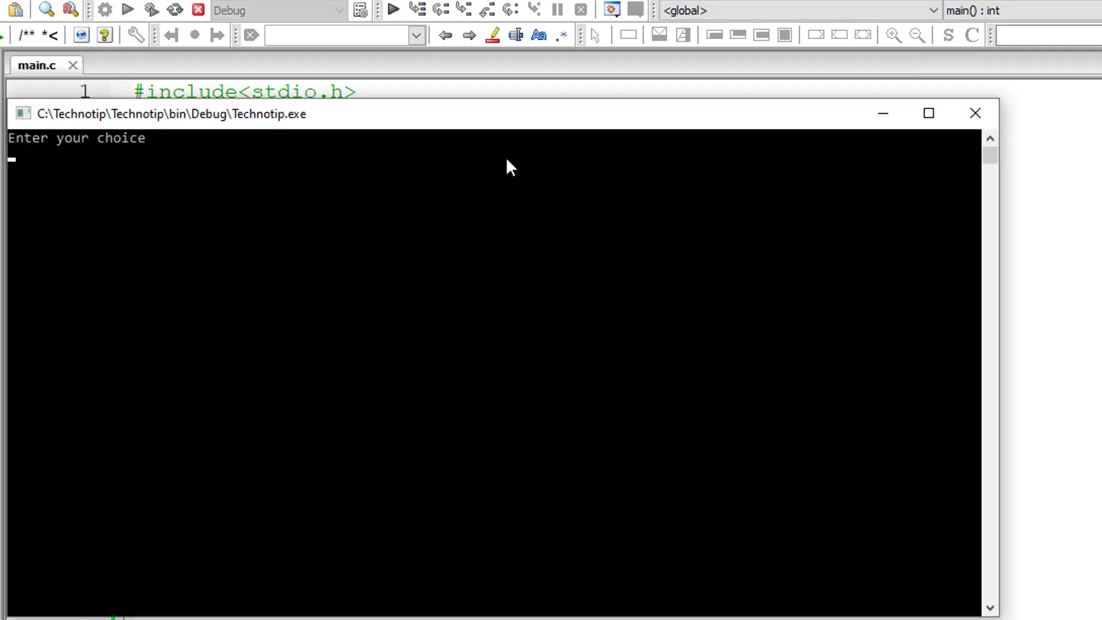
type("b")
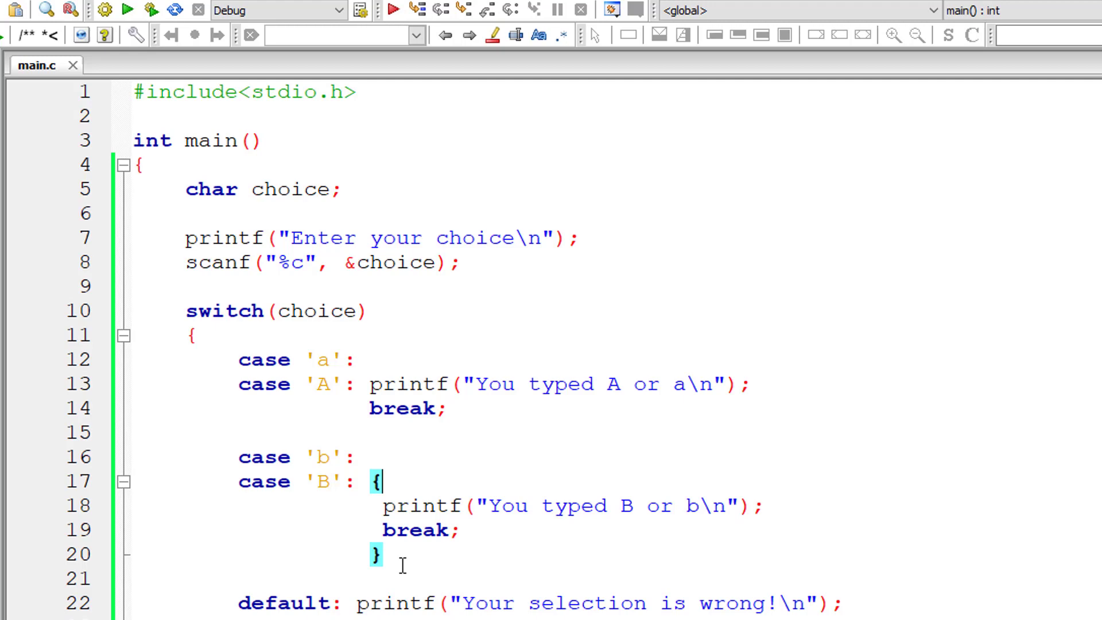
mouse_move(518, 453)
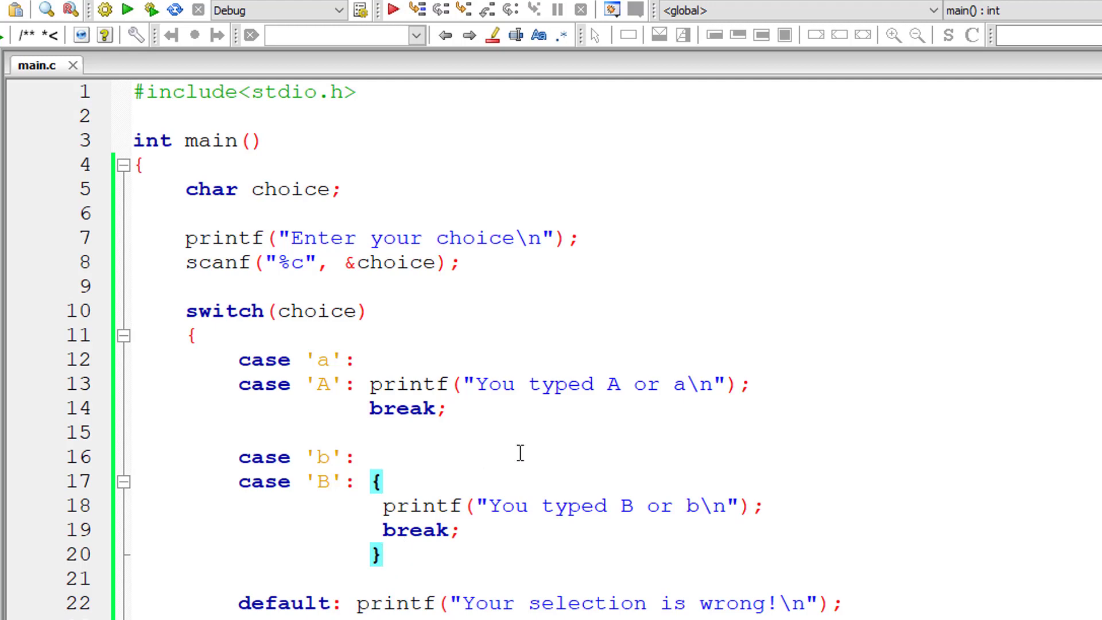
mouse_move(532, 412)
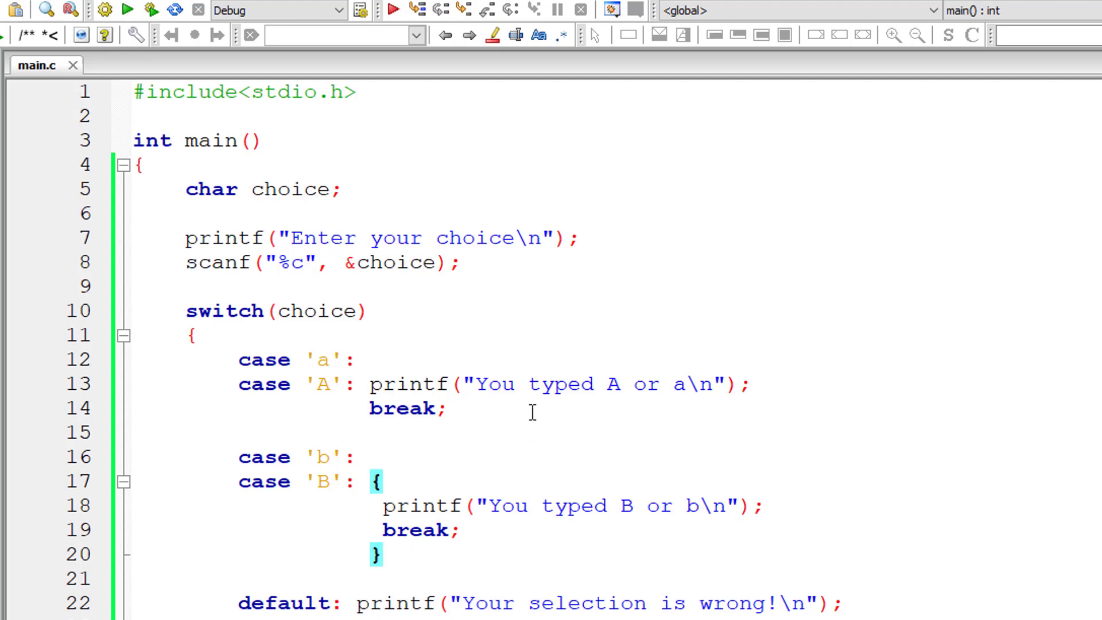